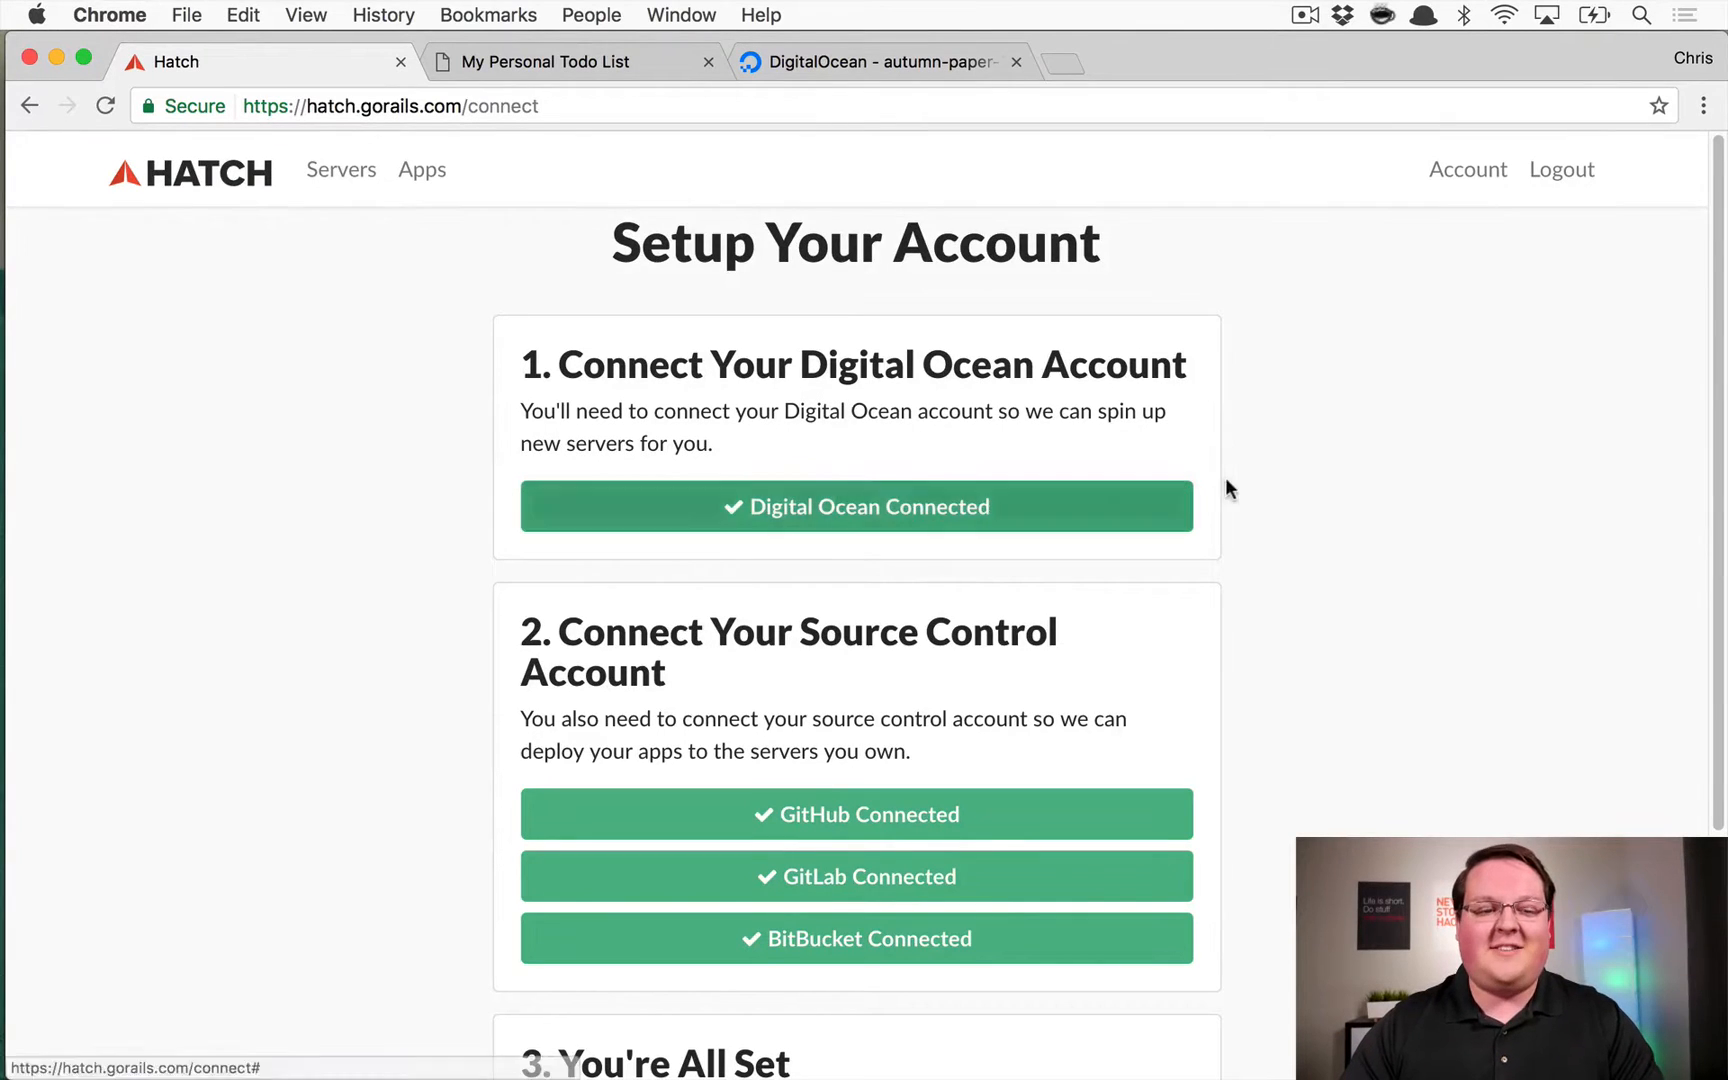
mouse_move(1356, 364)
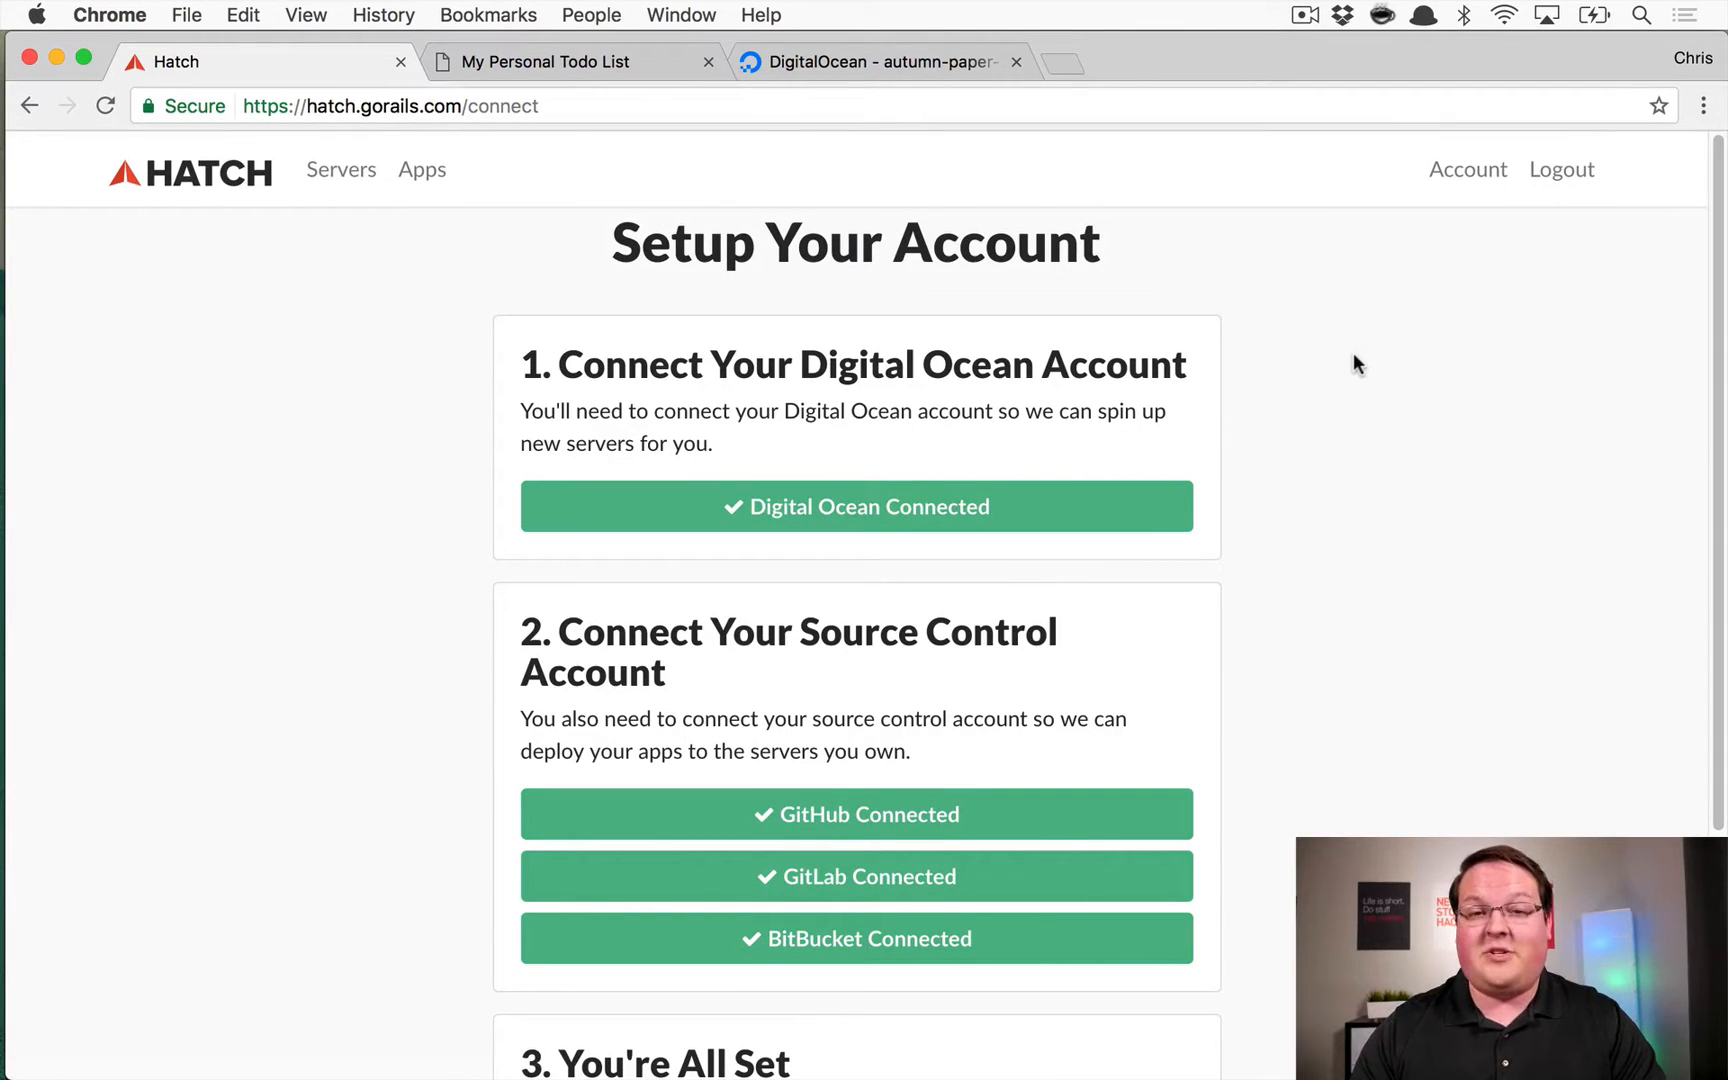
mouse_move(1364, 364)
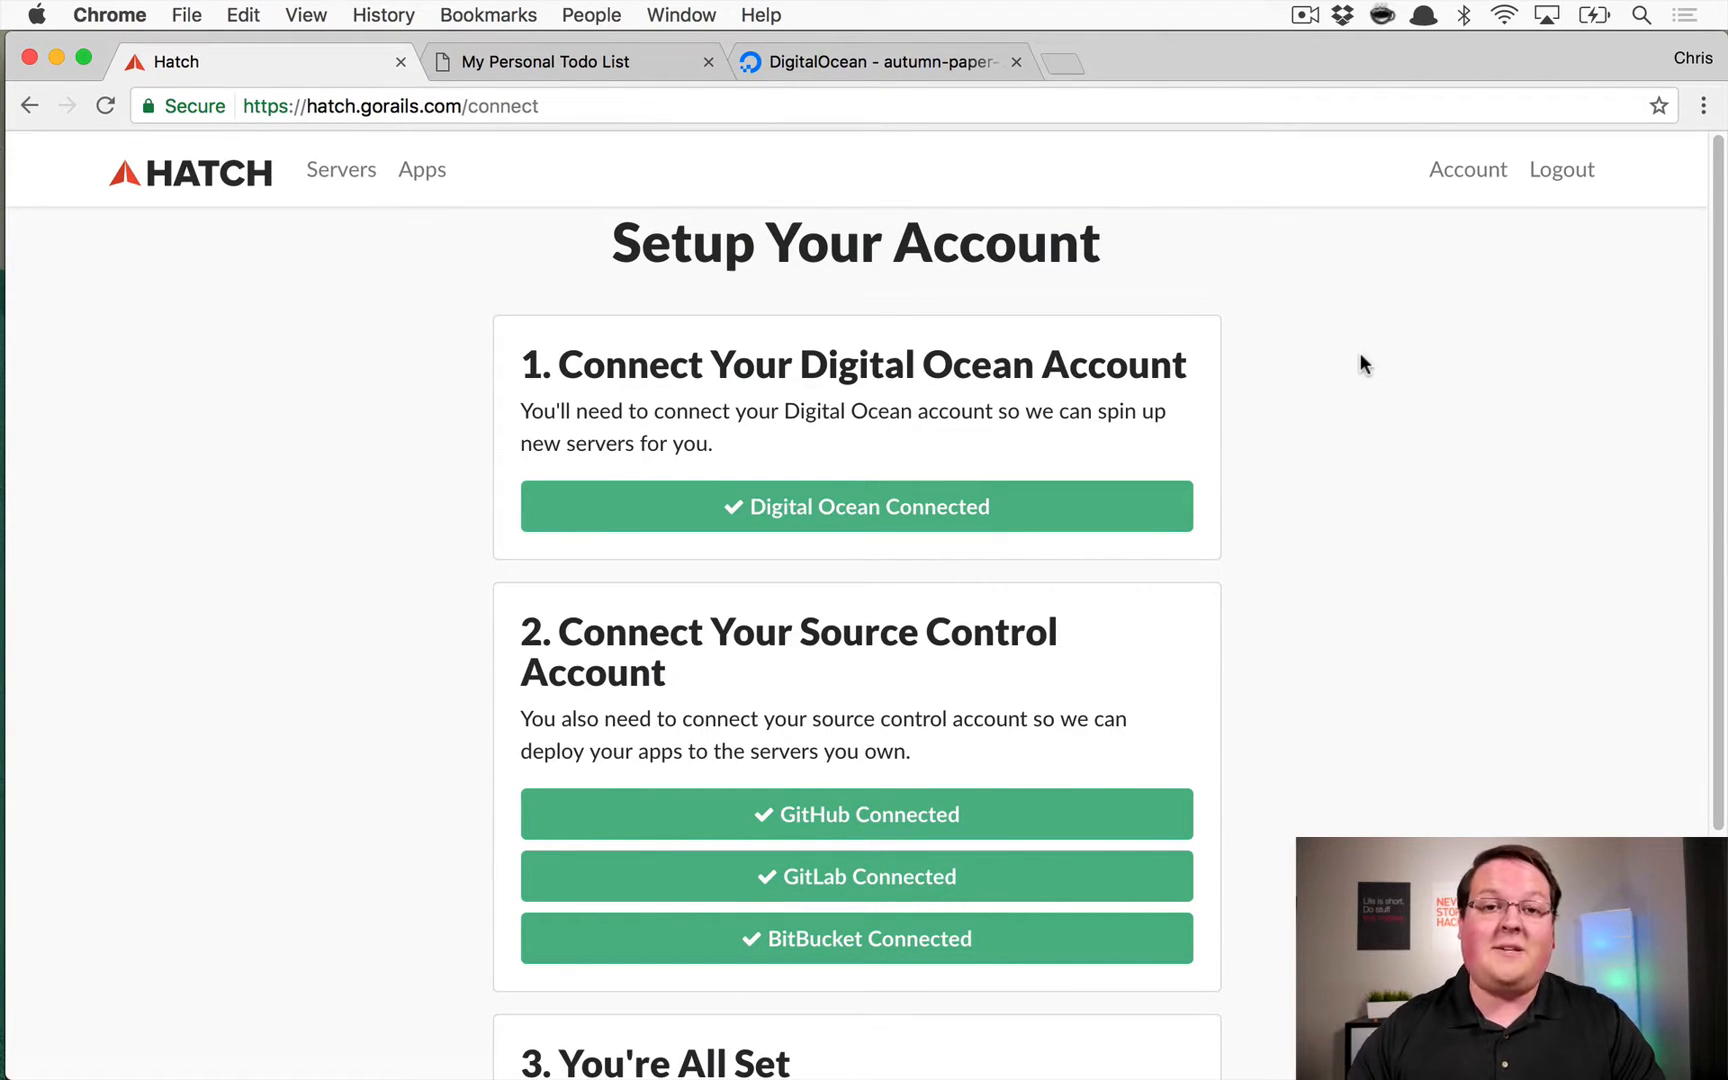
mouse_move(1438, 562)
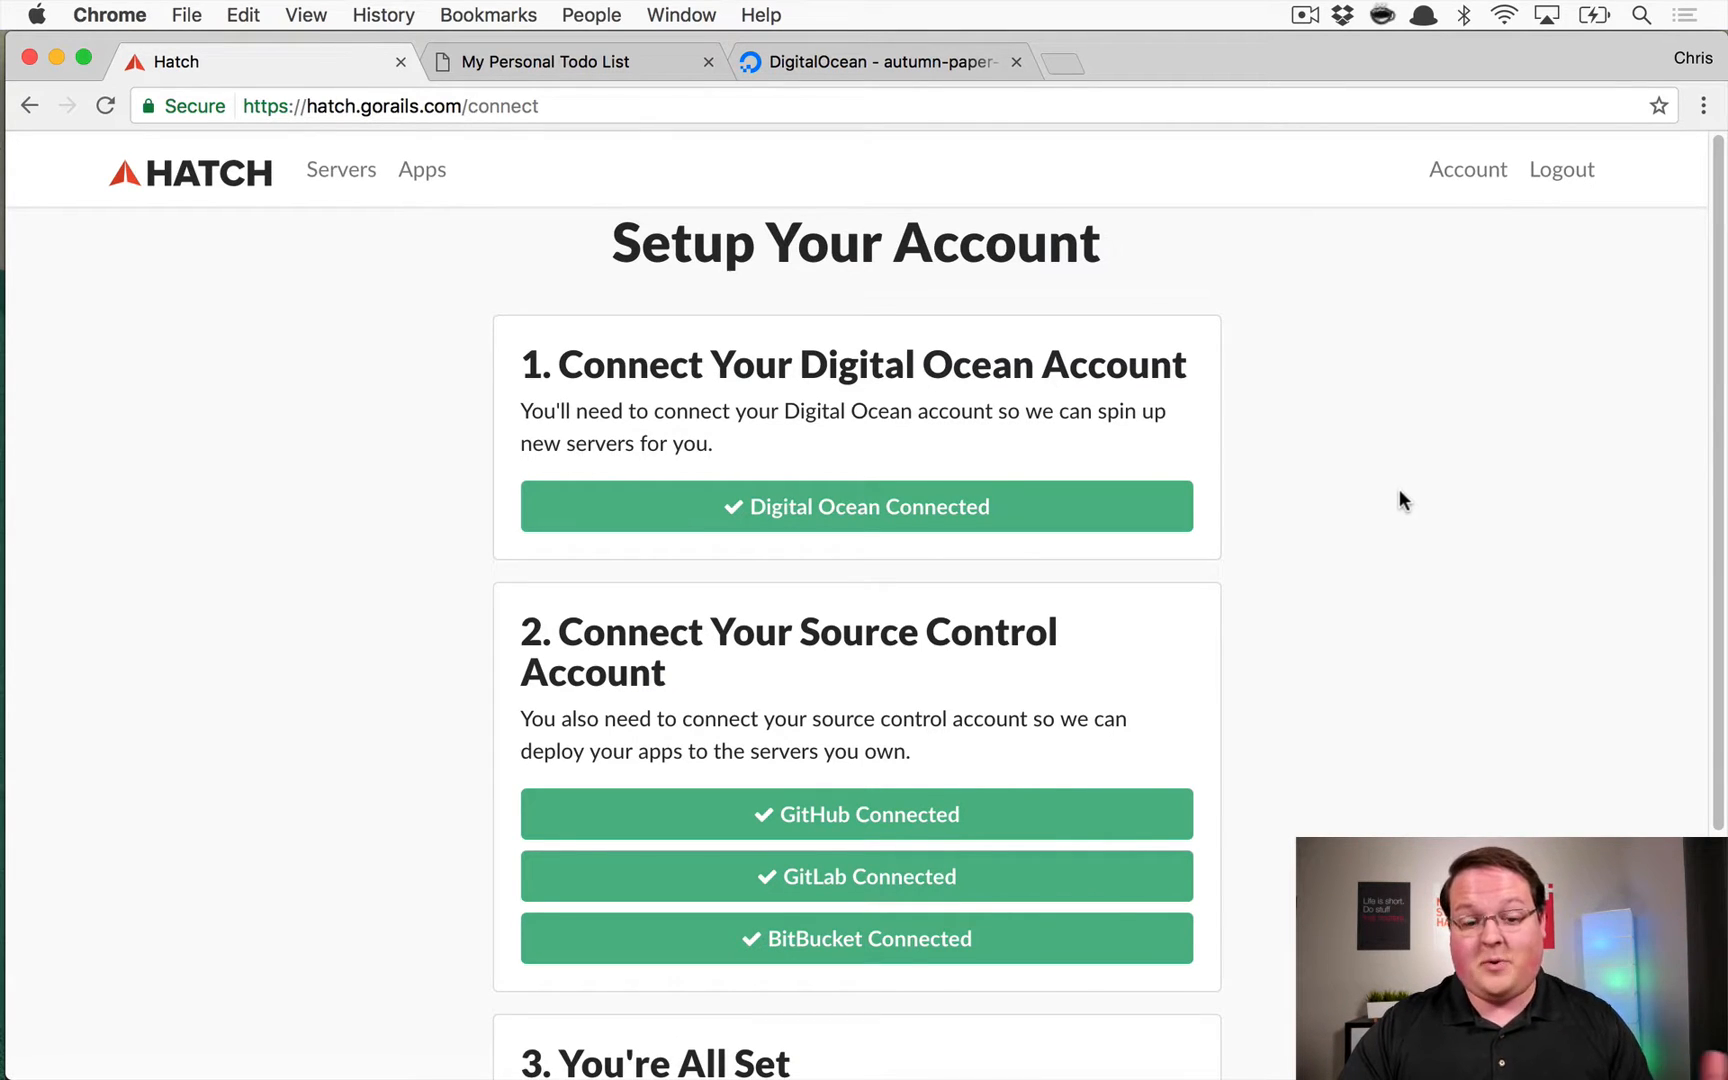
Create the server summer-darkness-9876 with the default 512MB size, New York region and Ruby 2.3.3
scroll(down, 3)
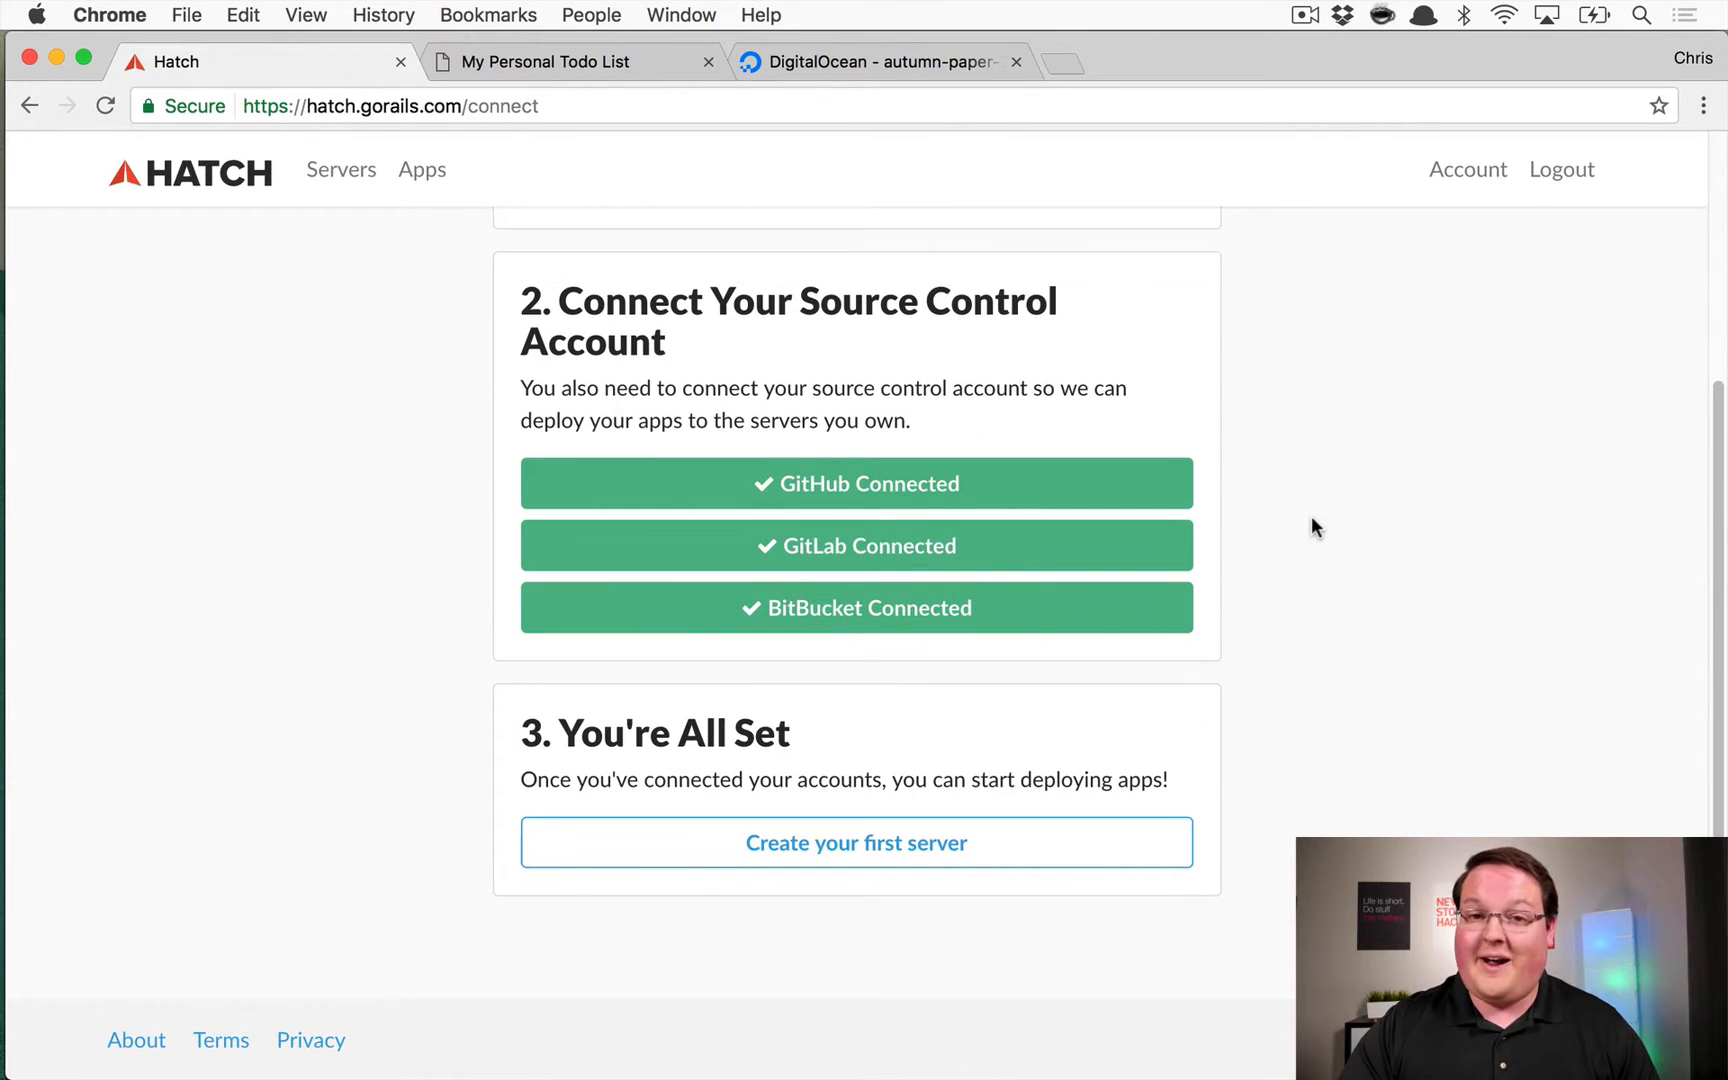
mouse_move(1322, 744)
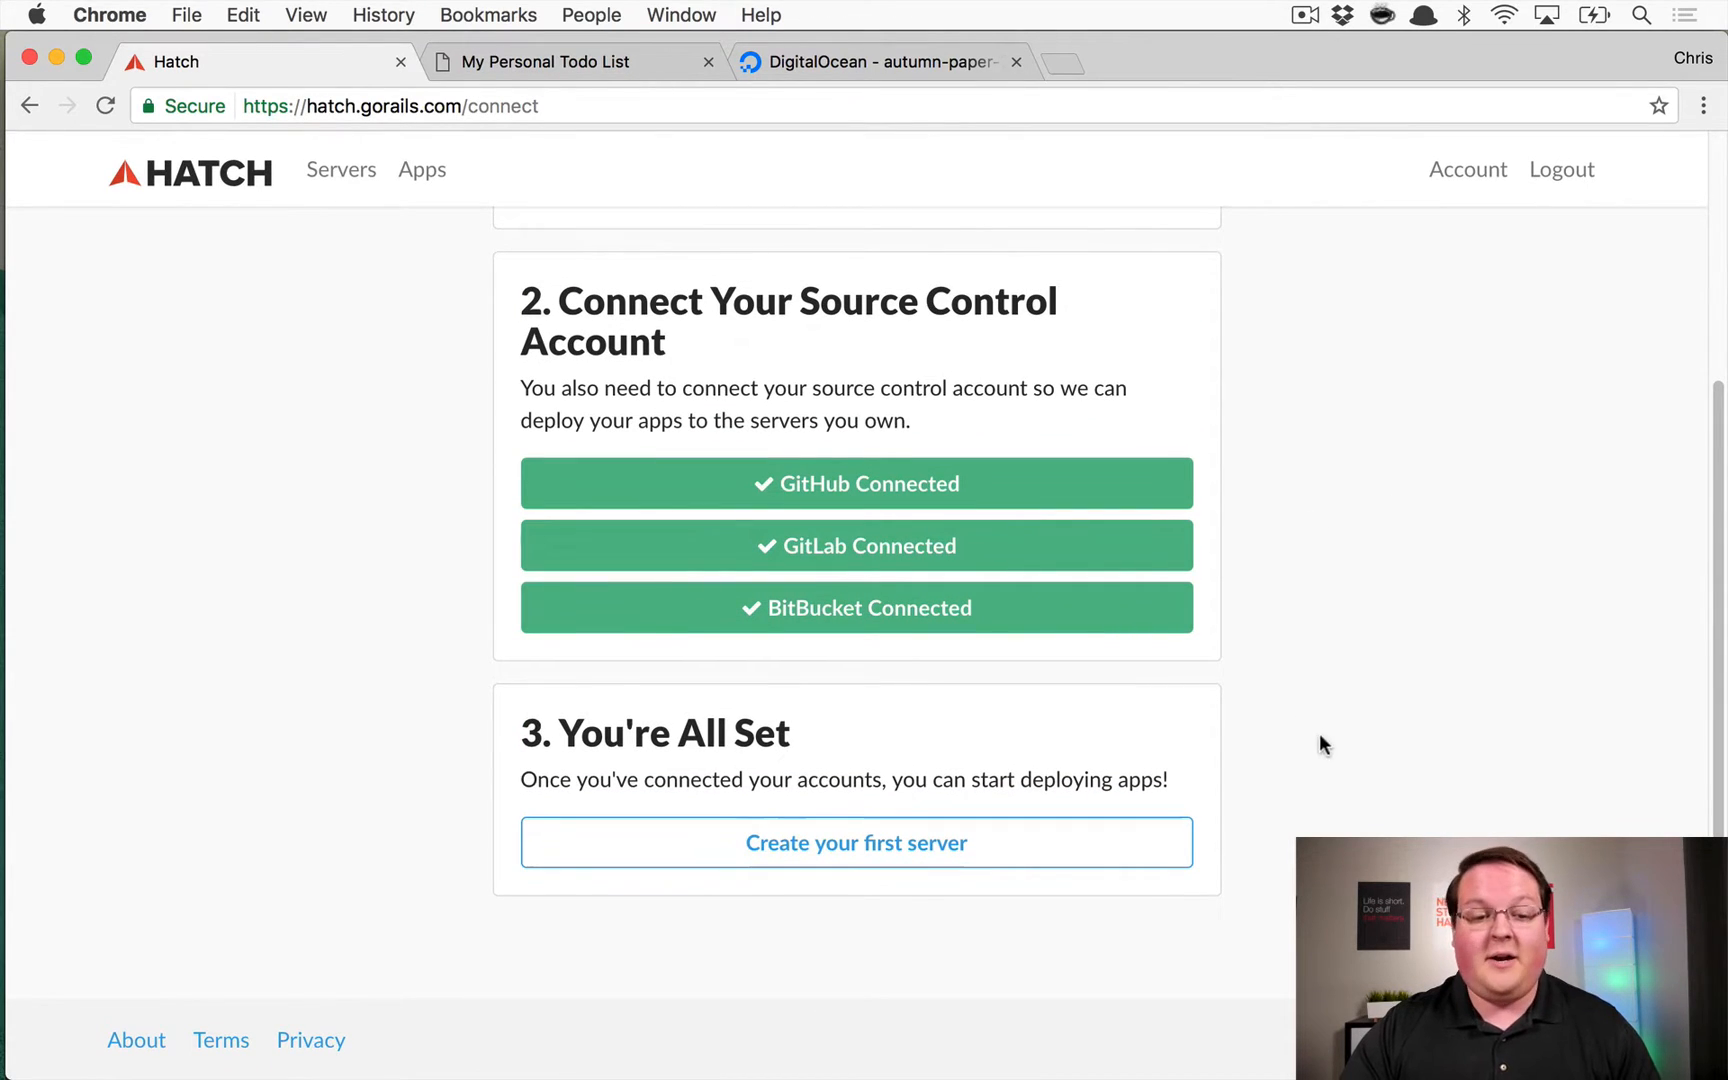
click(854, 842)
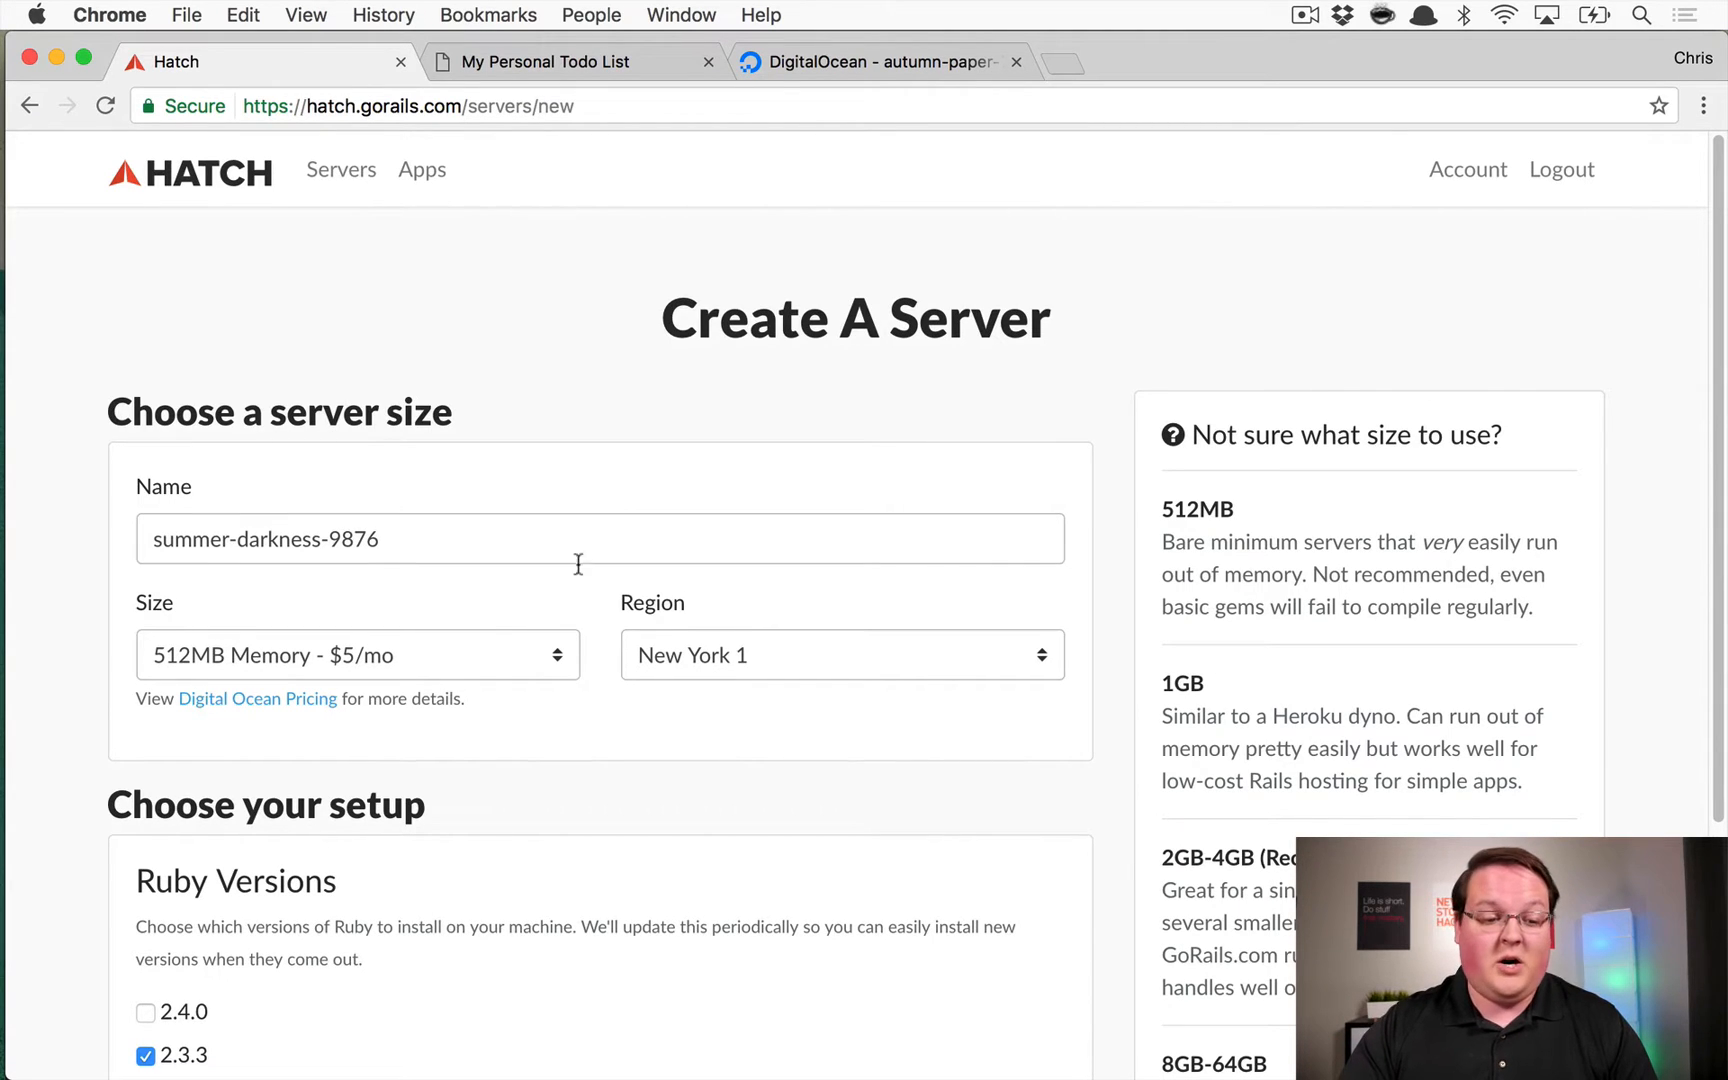
click(356, 654)
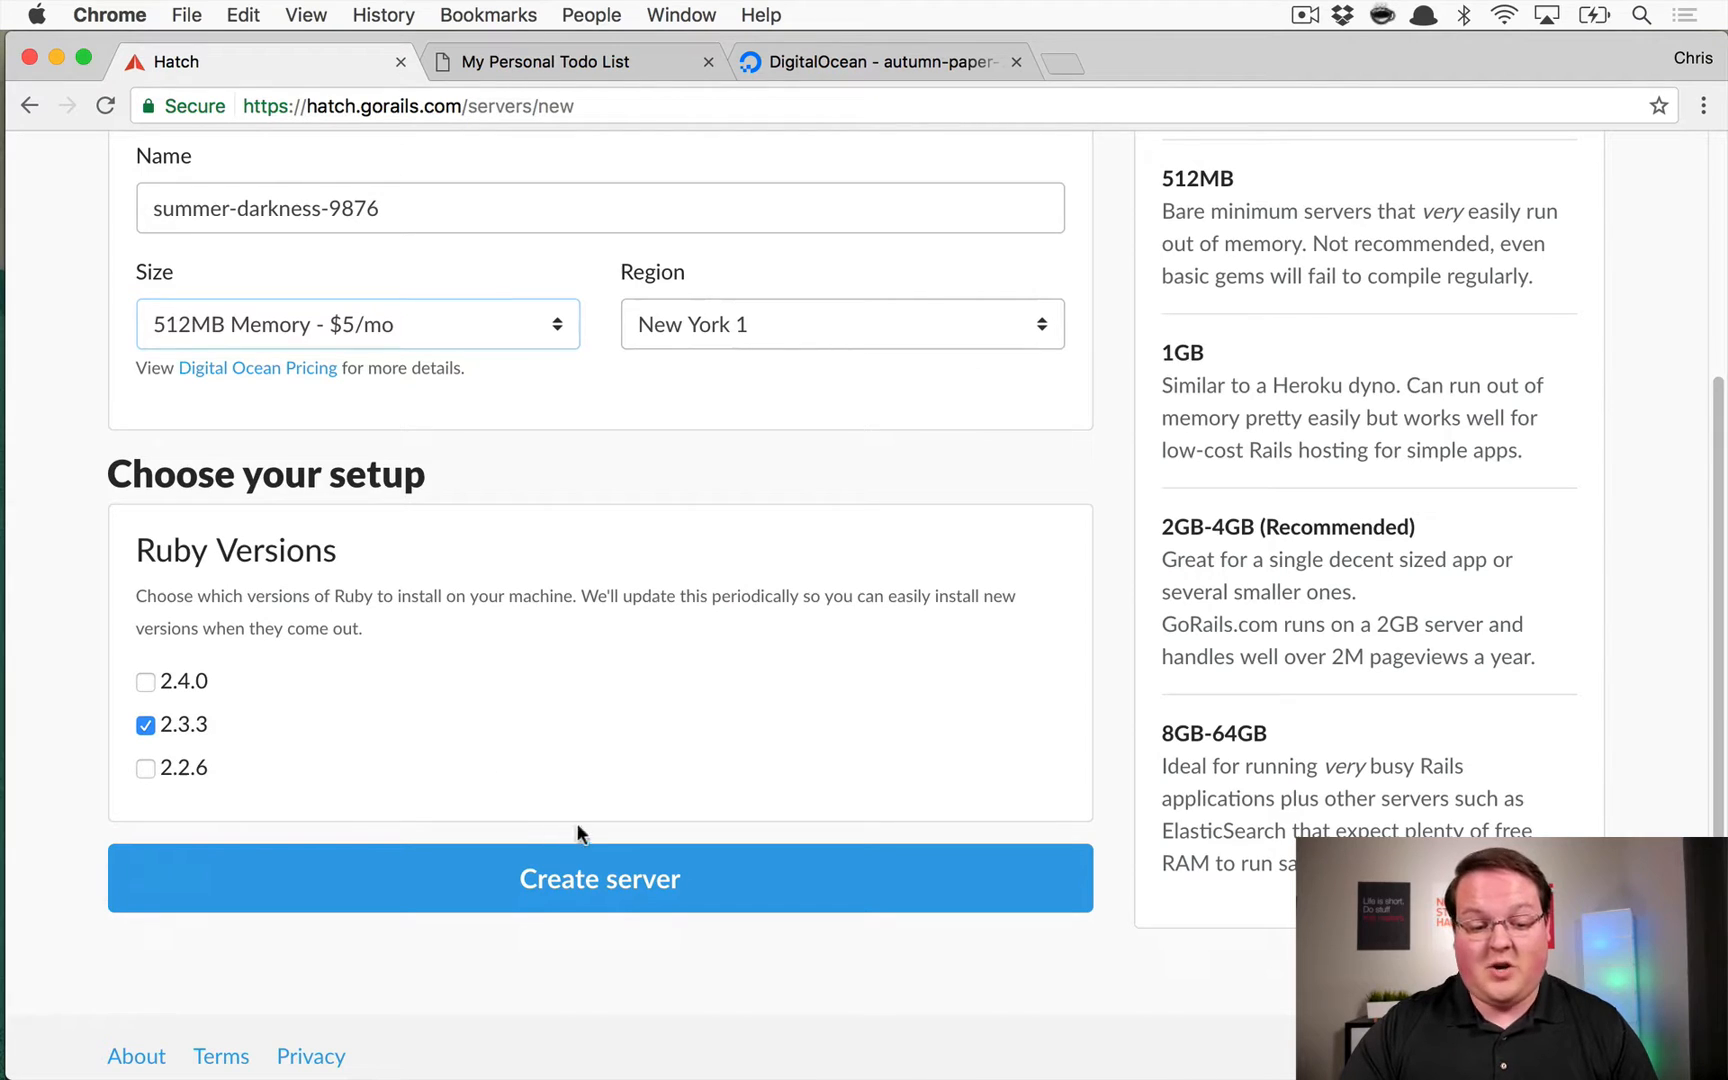
click(600, 878)
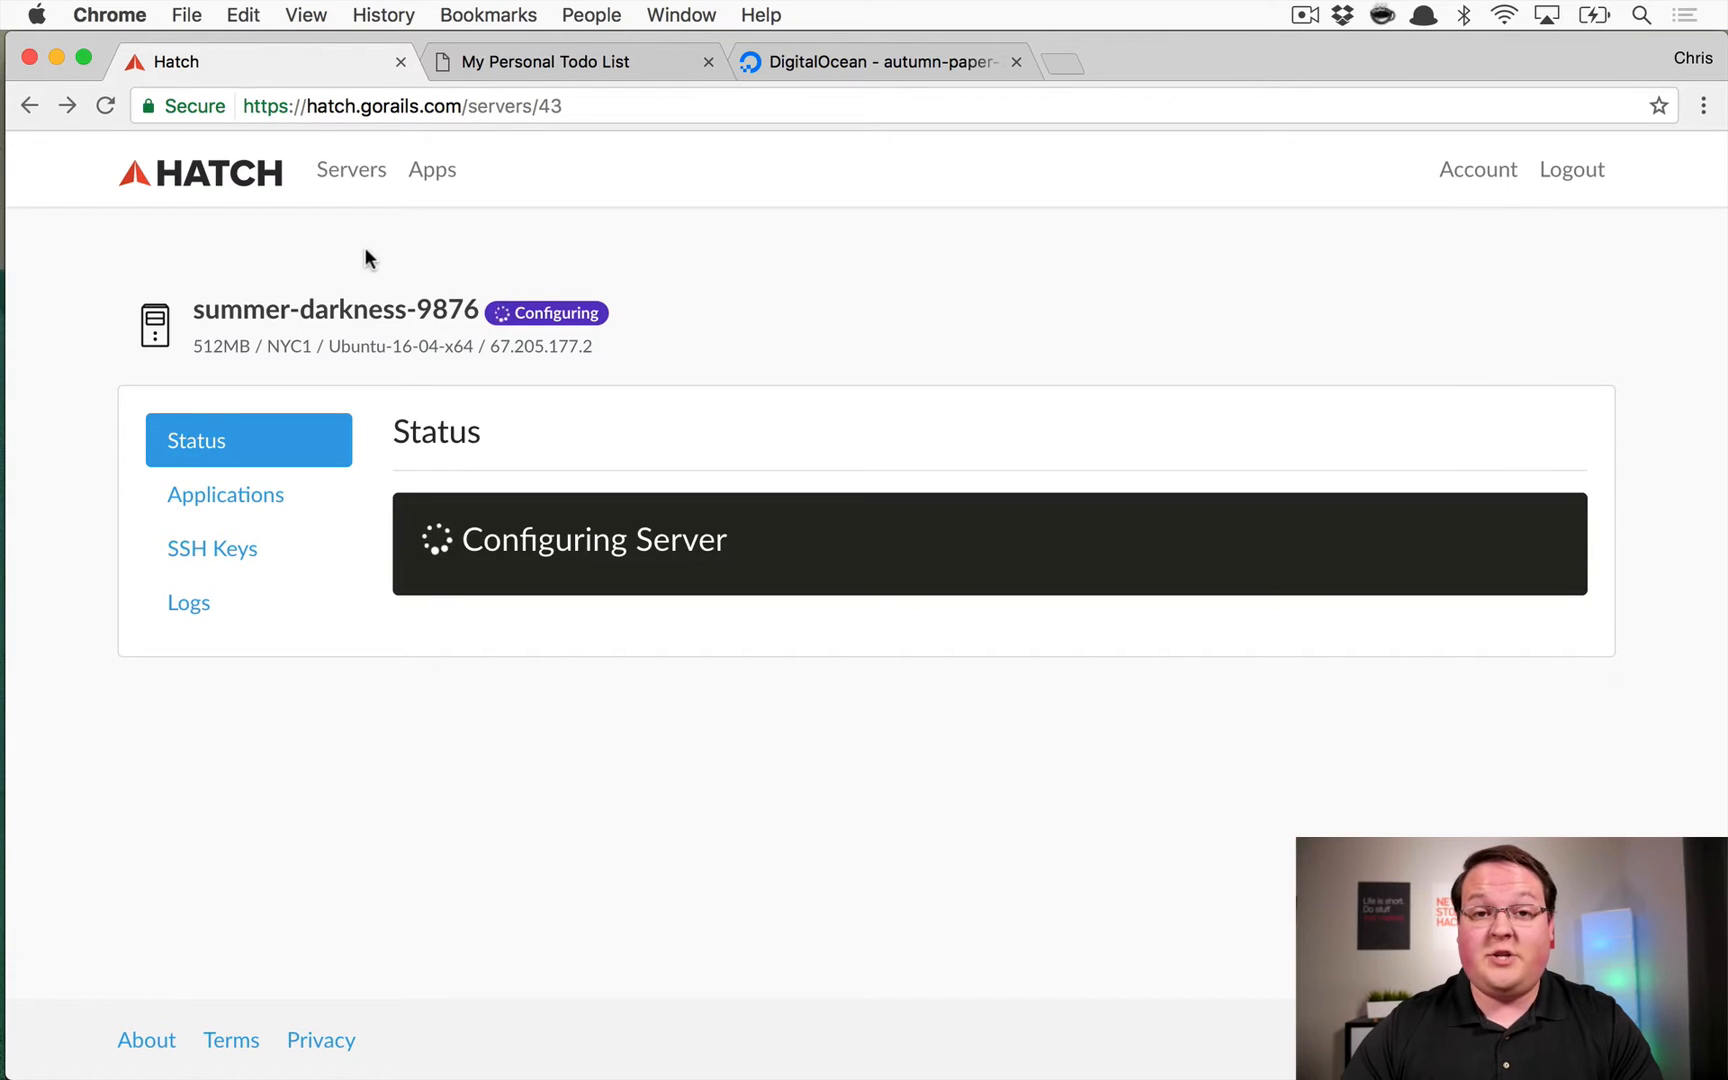
Show the applications running on the autumn-paper-7736 server, including summer-rain-8789
click(350, 168)
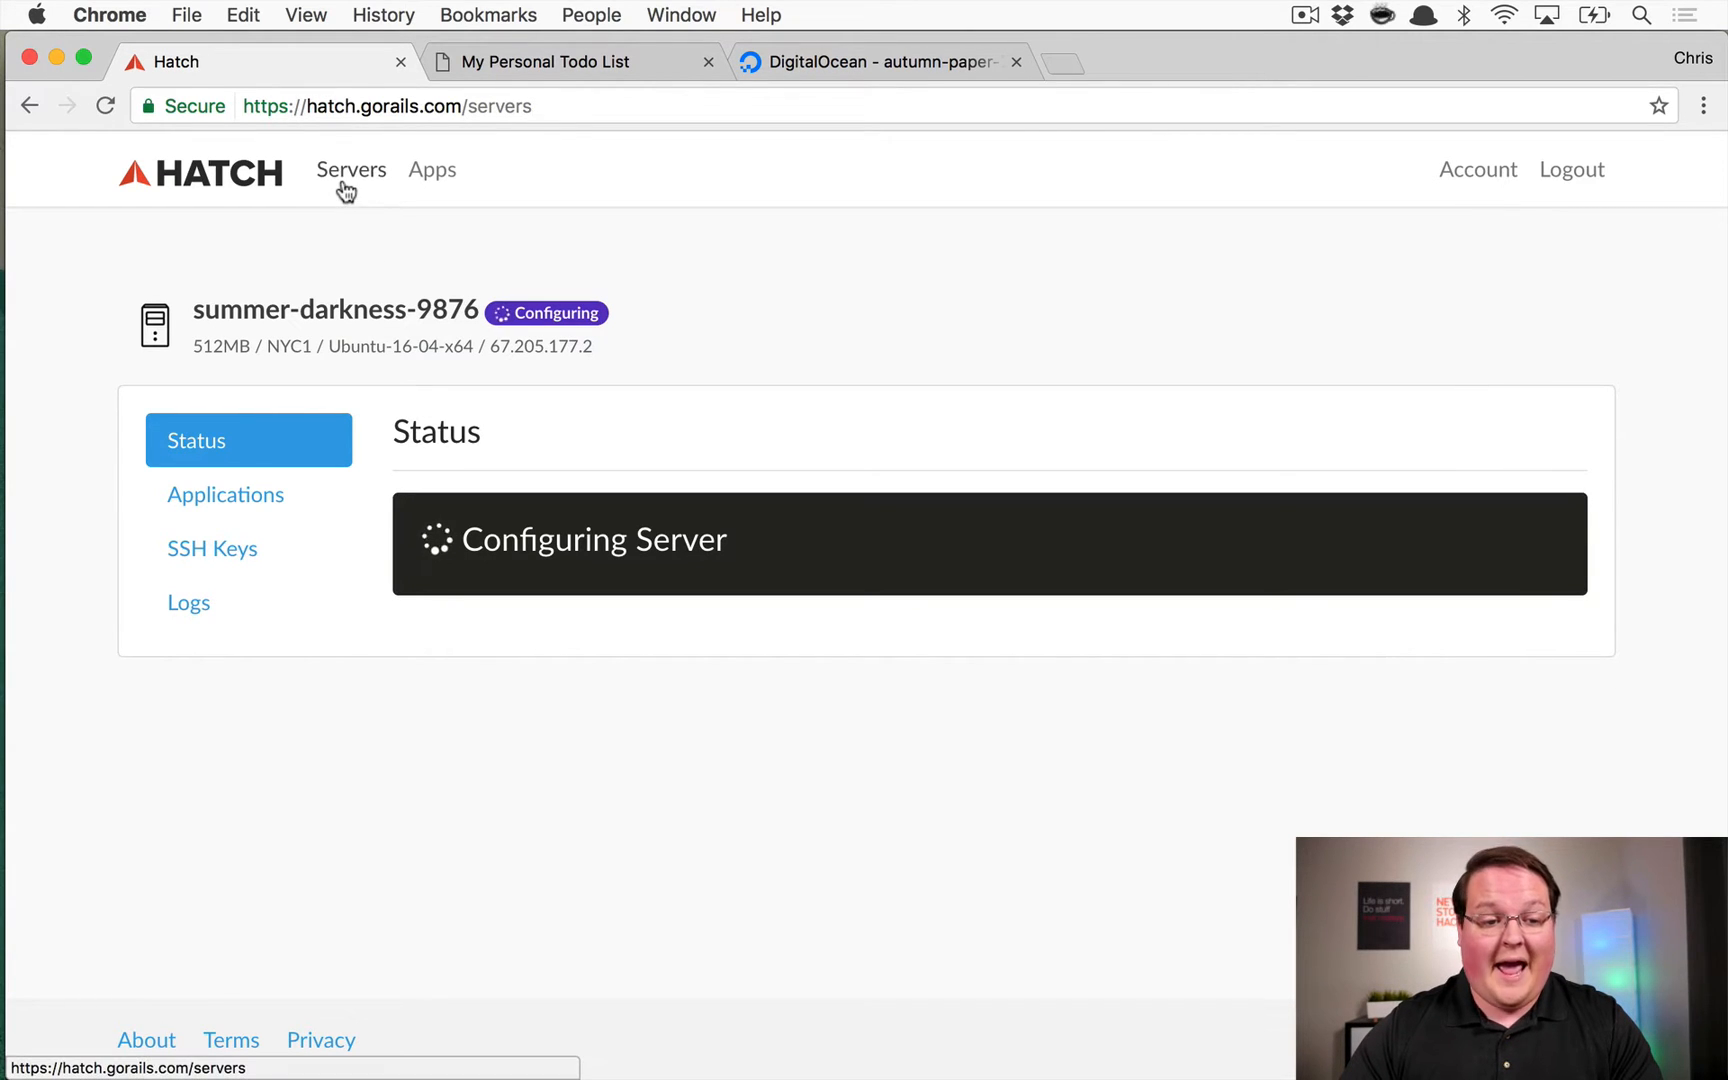
click(350, 170)
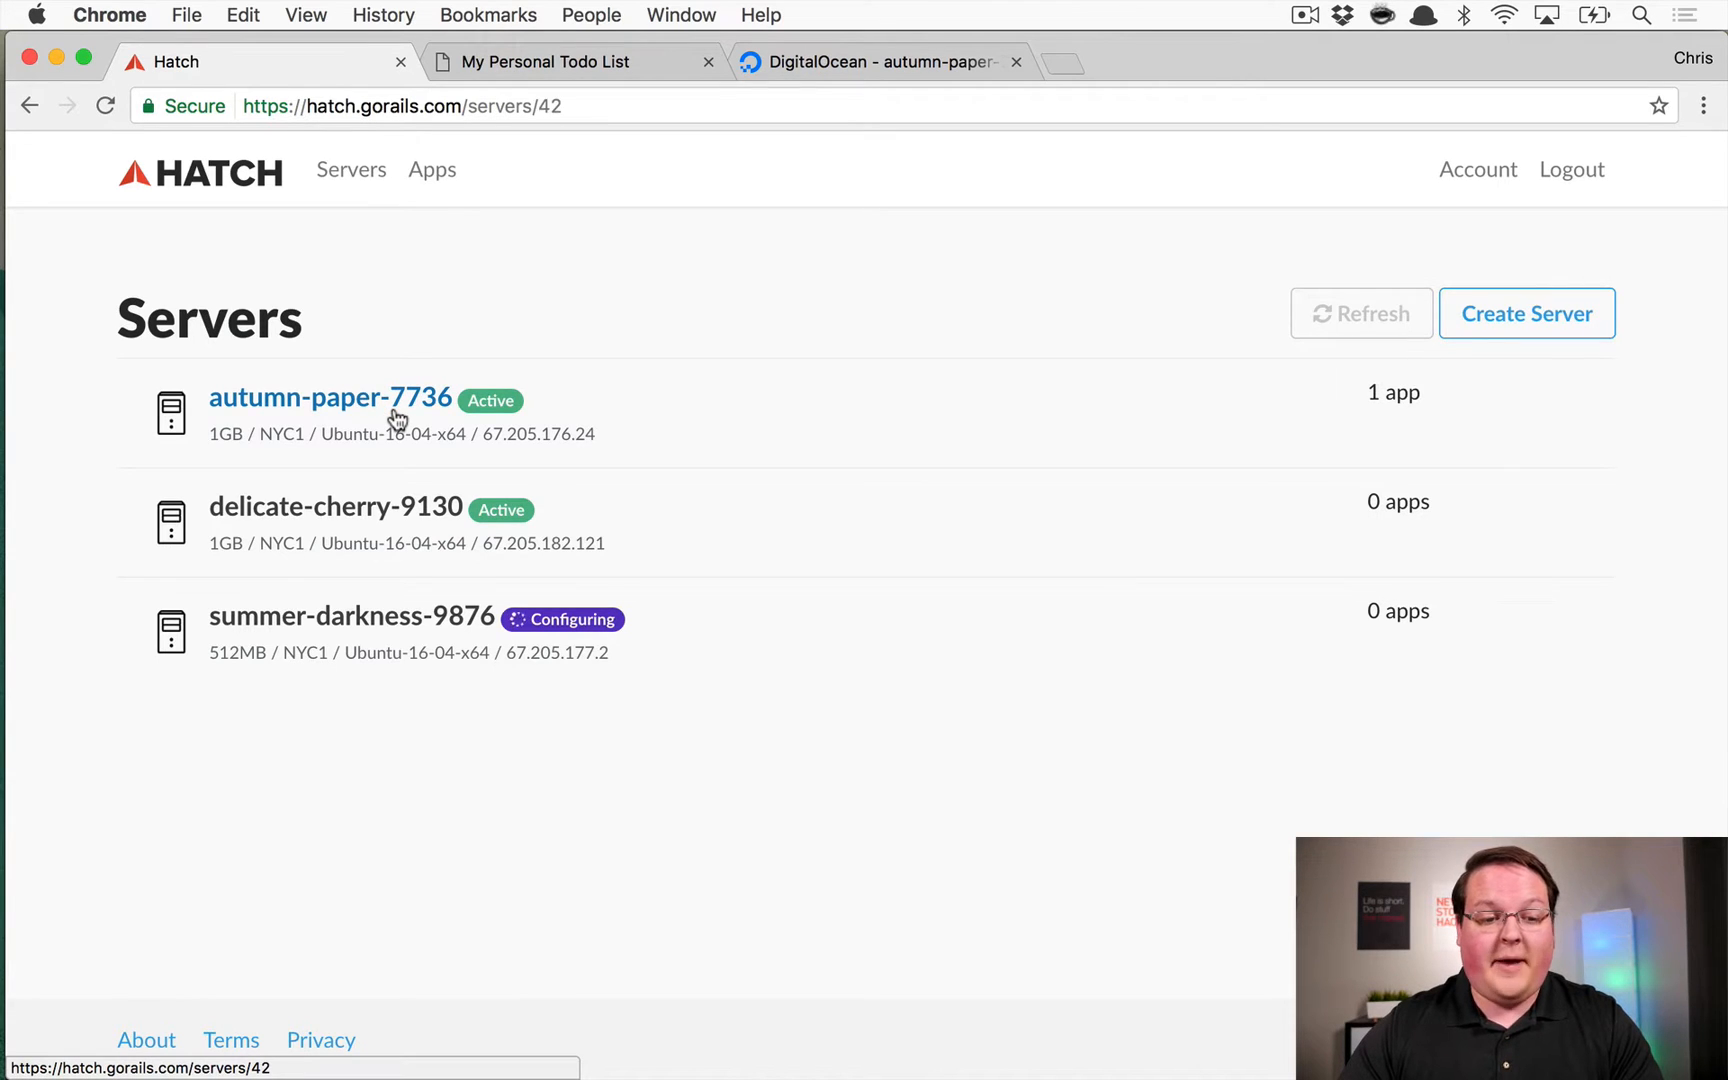
click(328, 396)
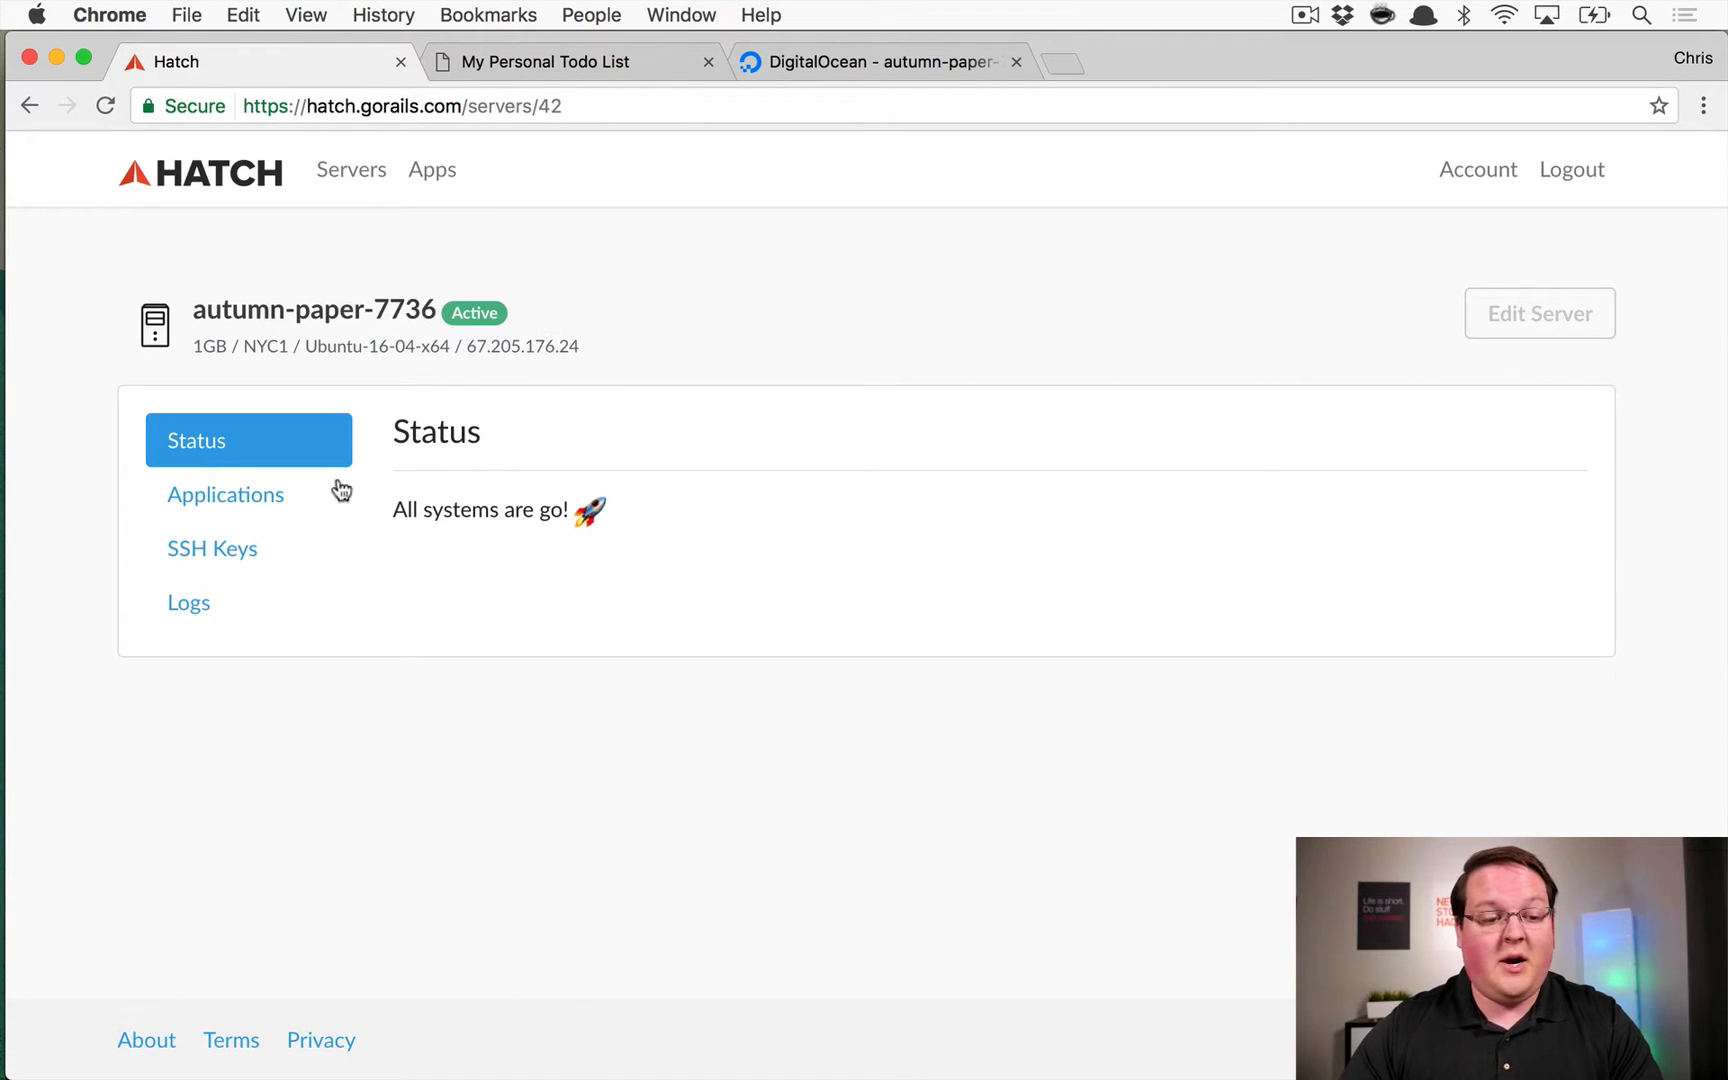
click(224, 494)
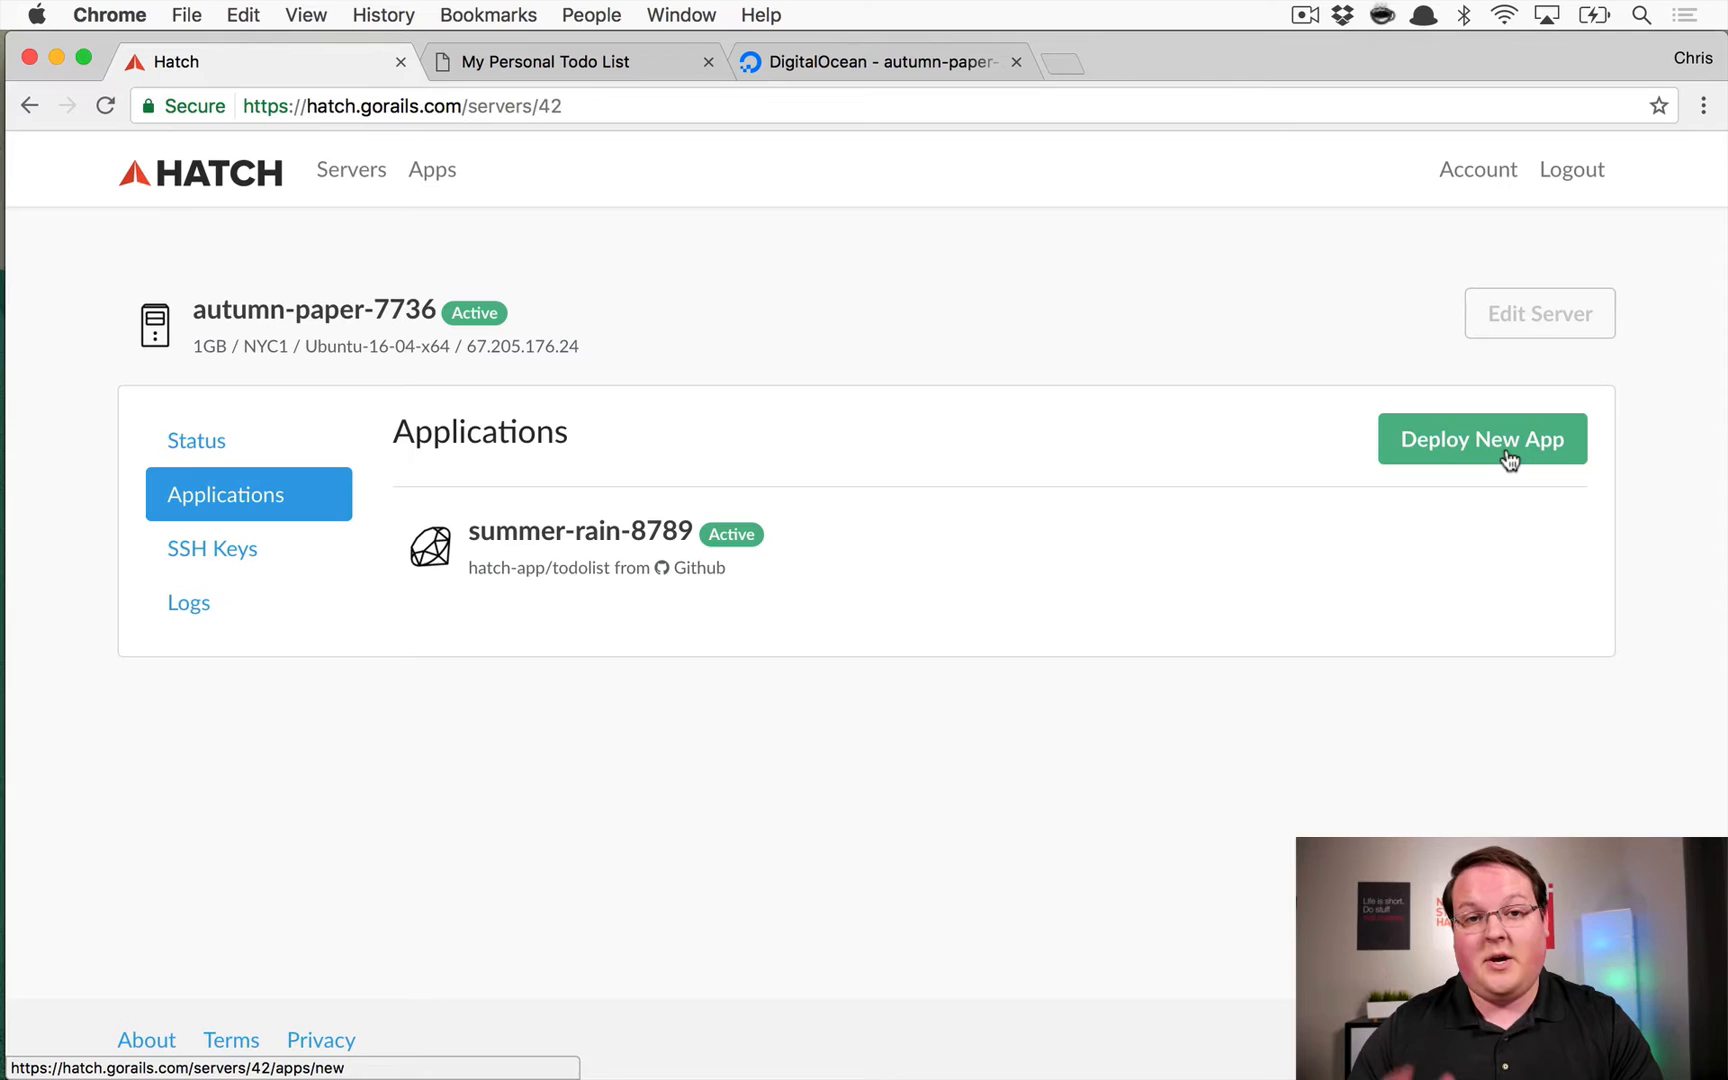
Start deploying a new app to autumn-paper-7736 and reach the Add App form for wild-snowflake-472
click(1482, 438)
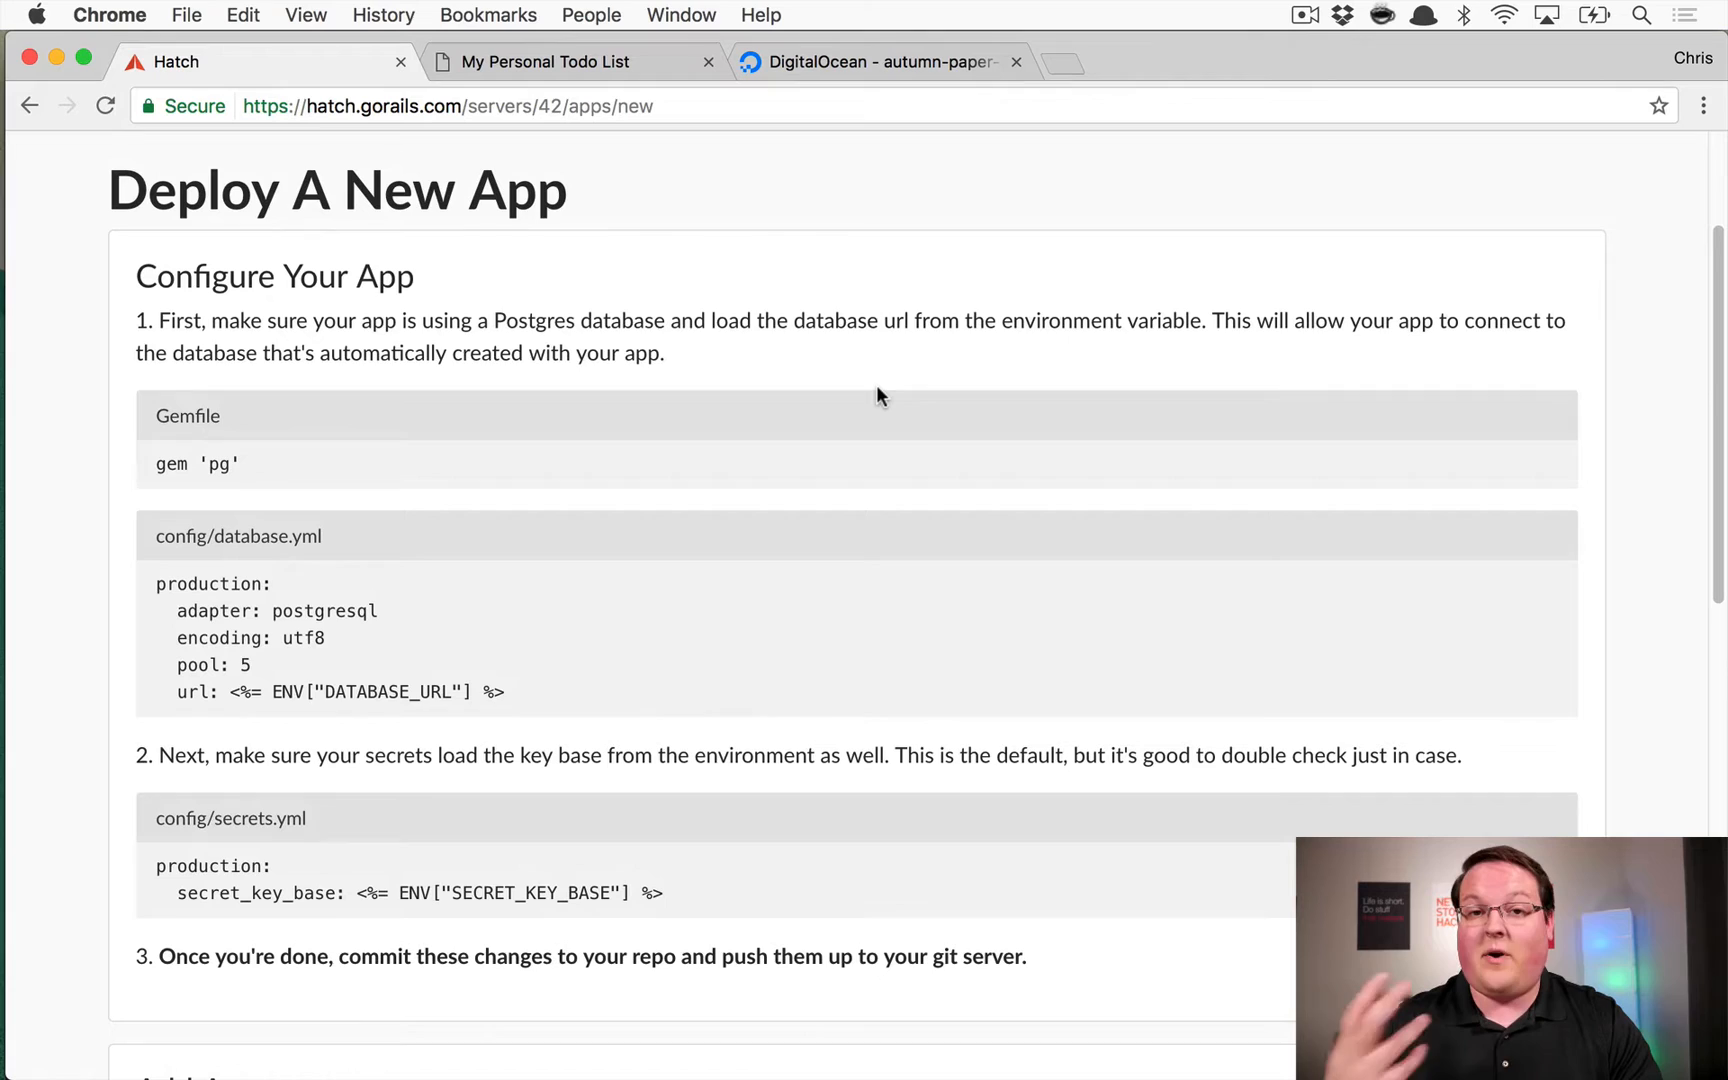
mouse_move(470, 538)
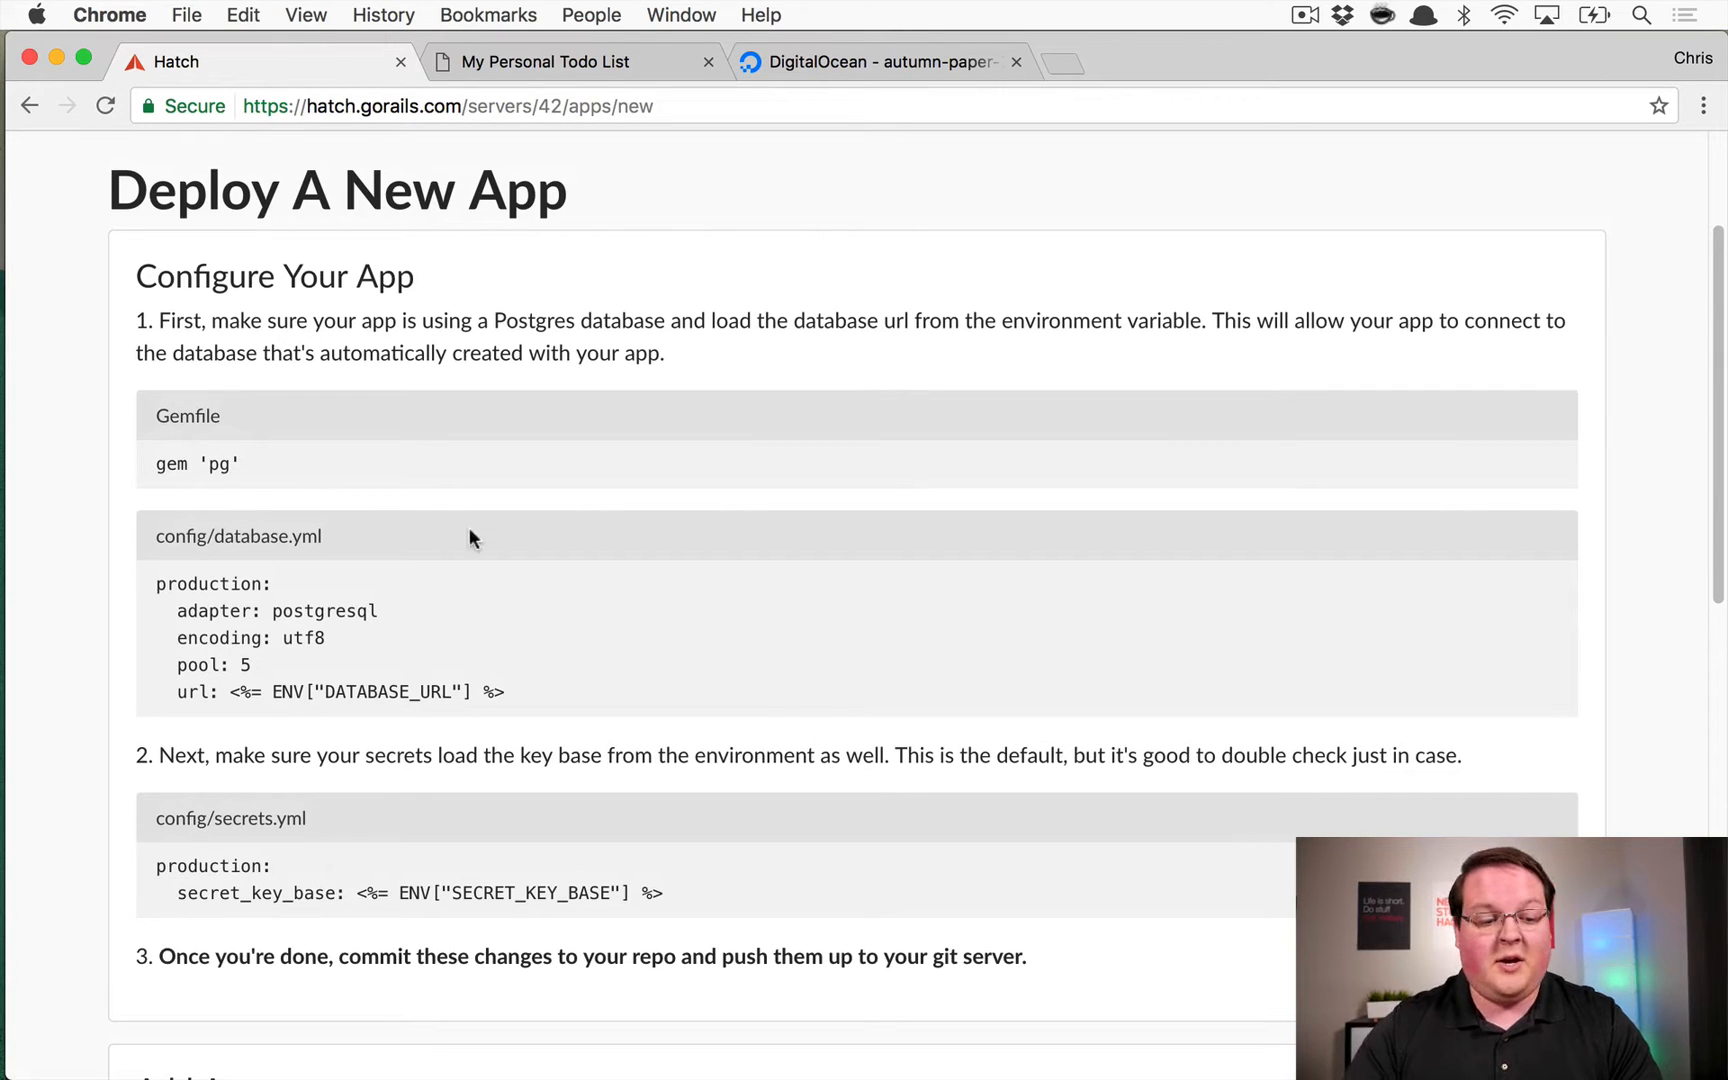
mouse_move(314, 892)
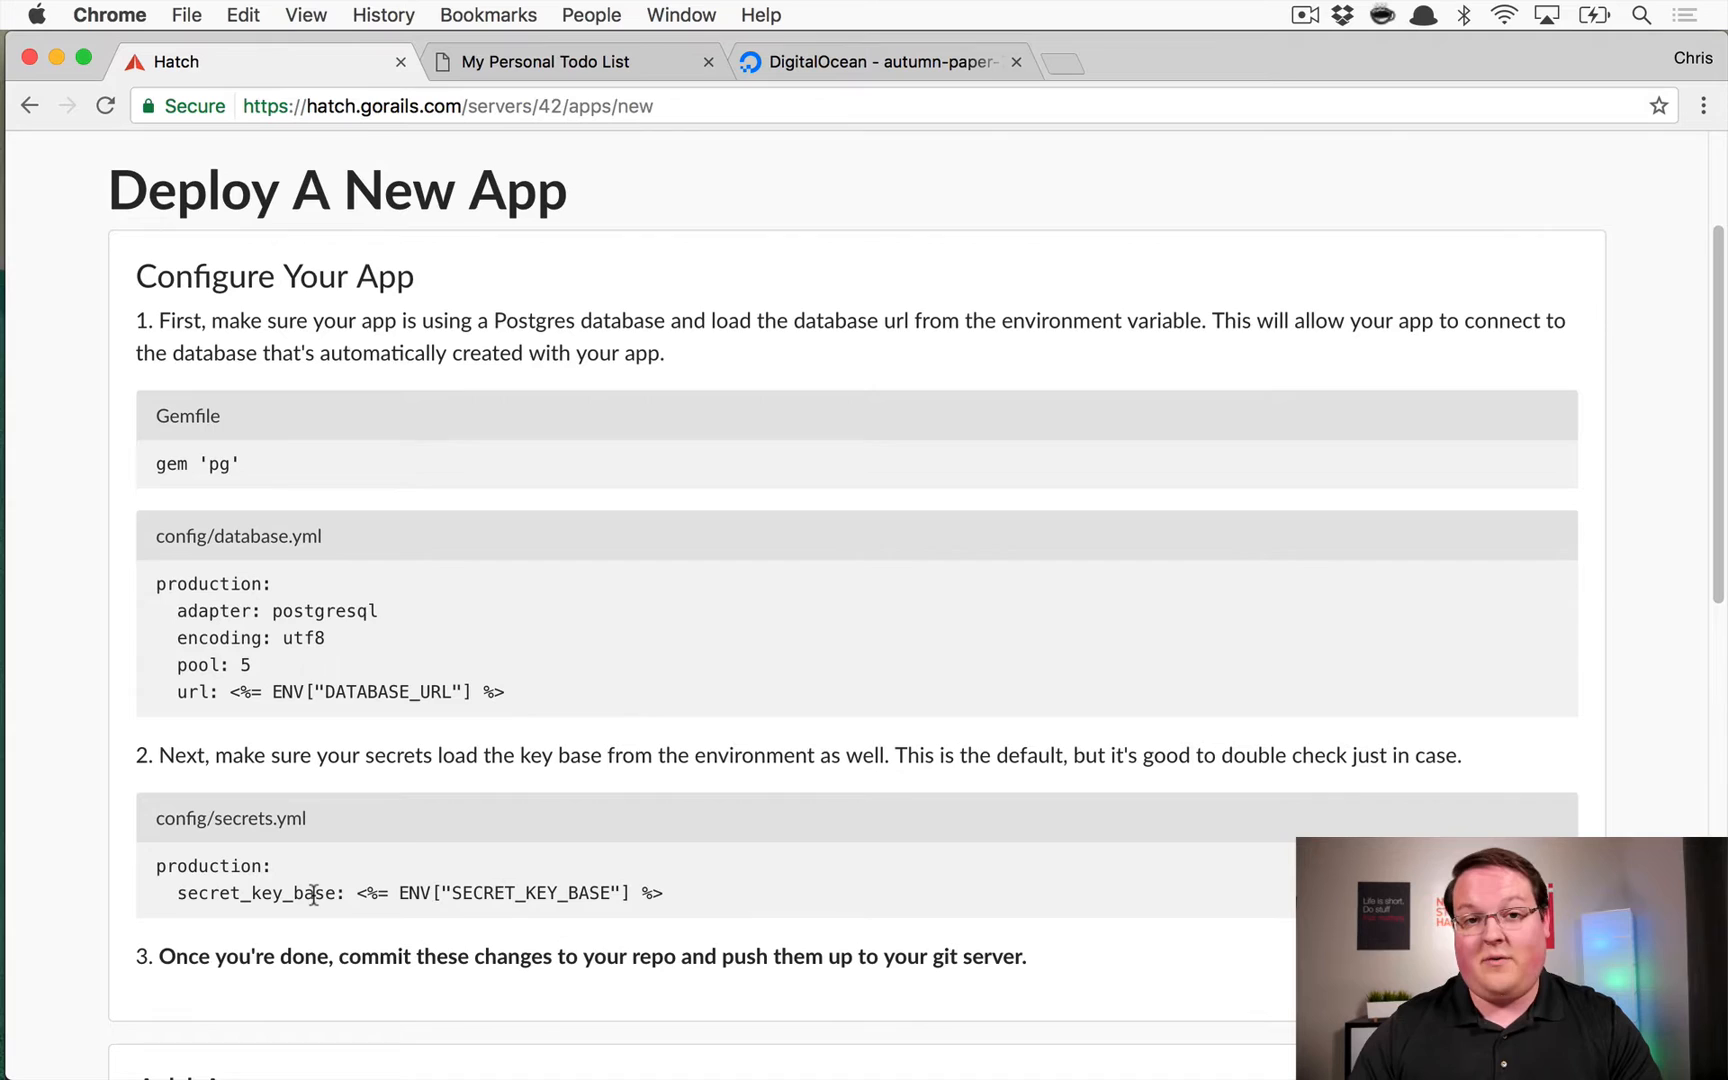
scroll(down, 3)
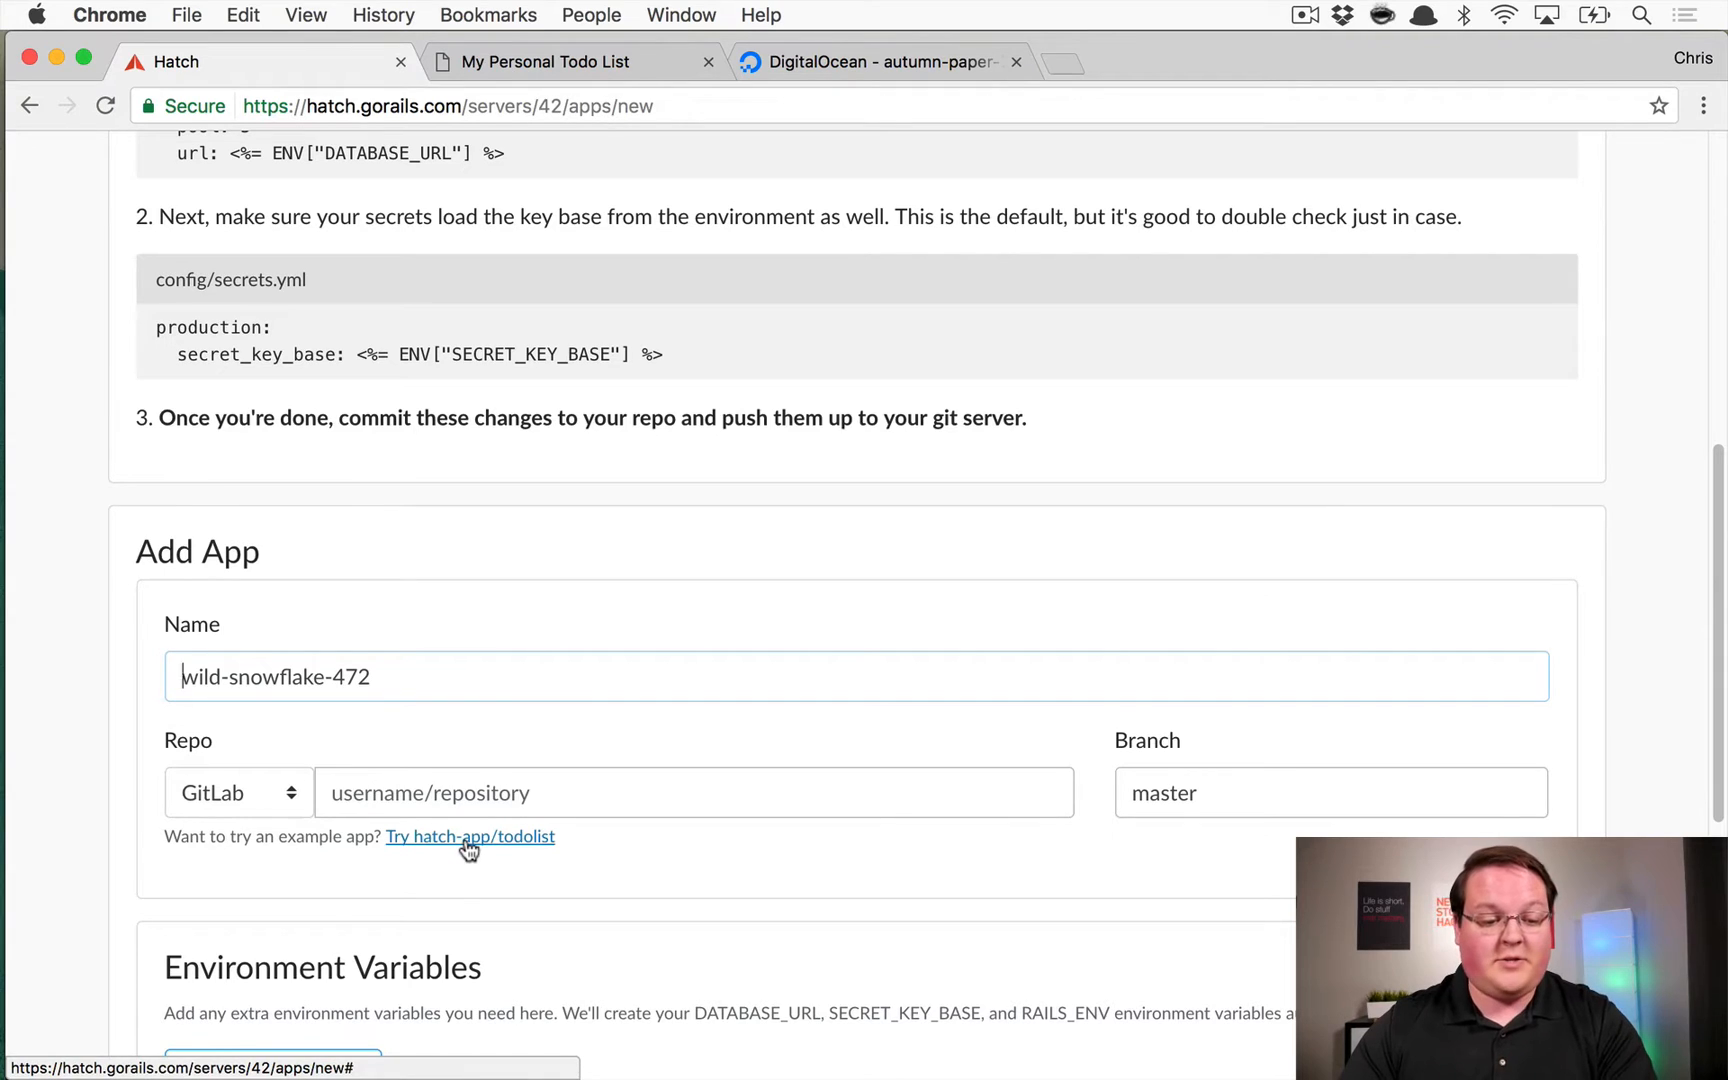
Add the wild-snowflake-472 app from GitLab repo hatch-app/todolist on the master branch
click(470, 836)
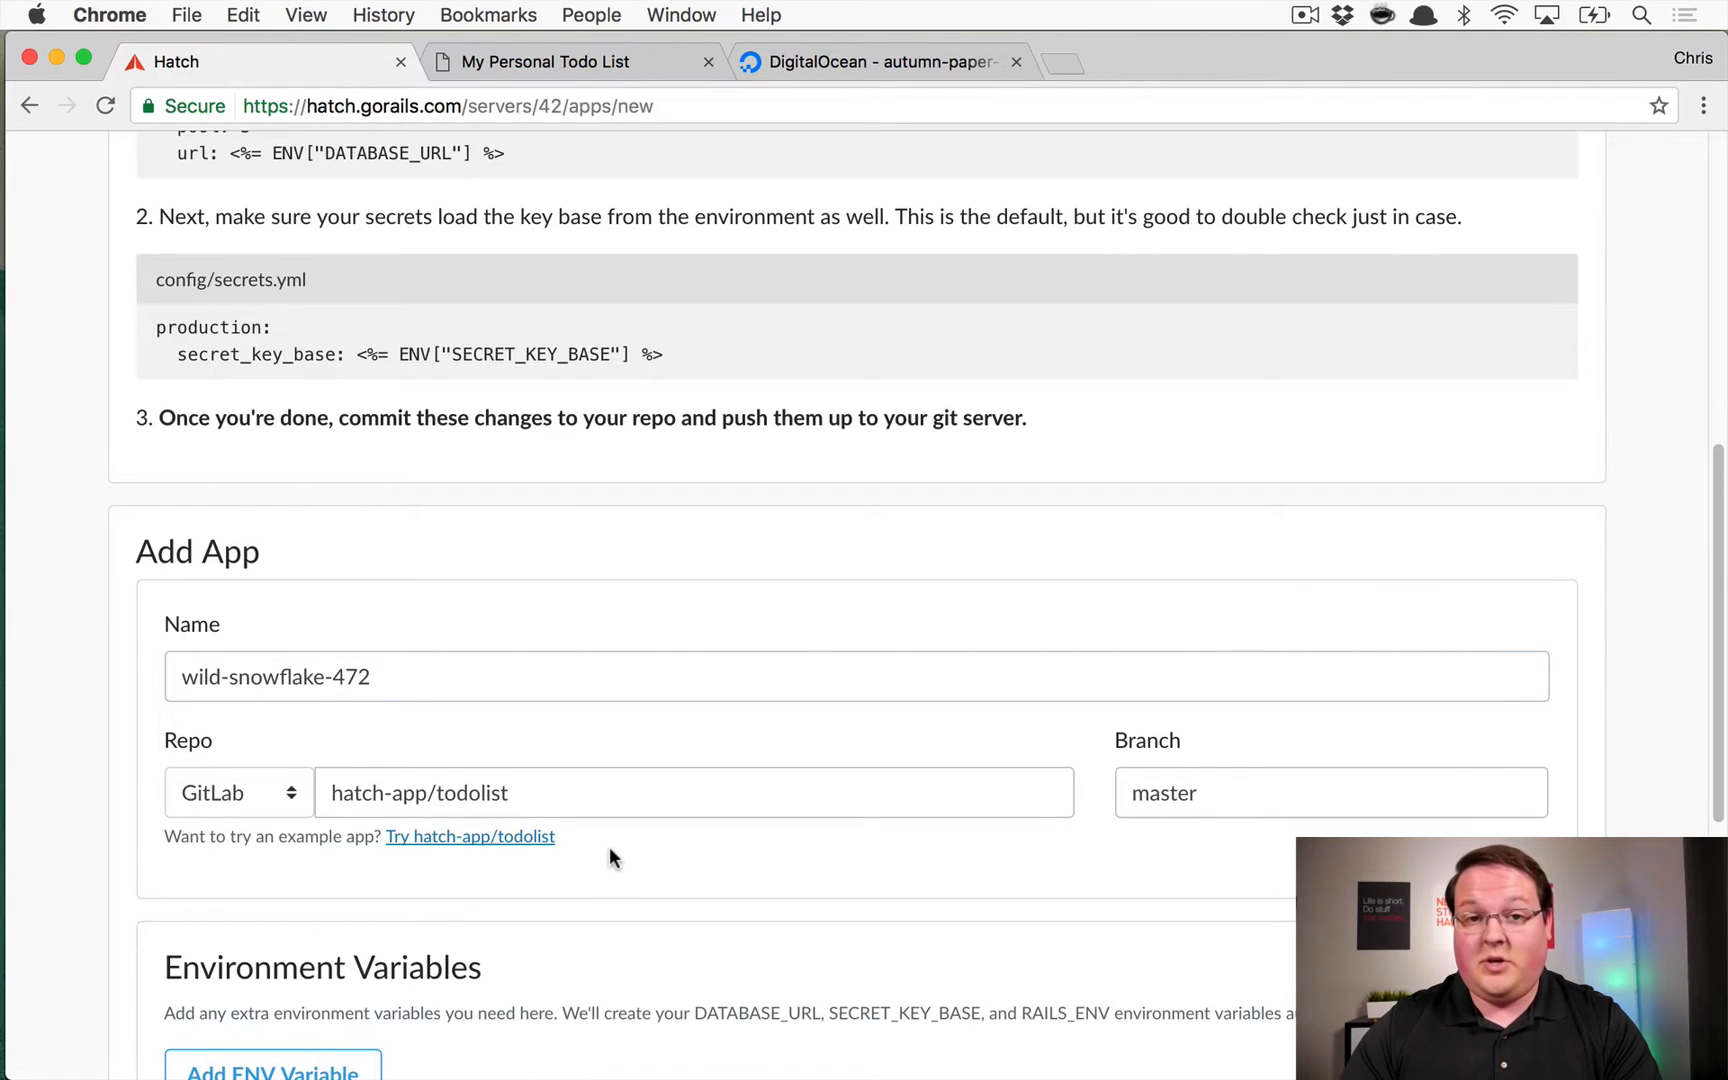
mouse_move(1164, 770)
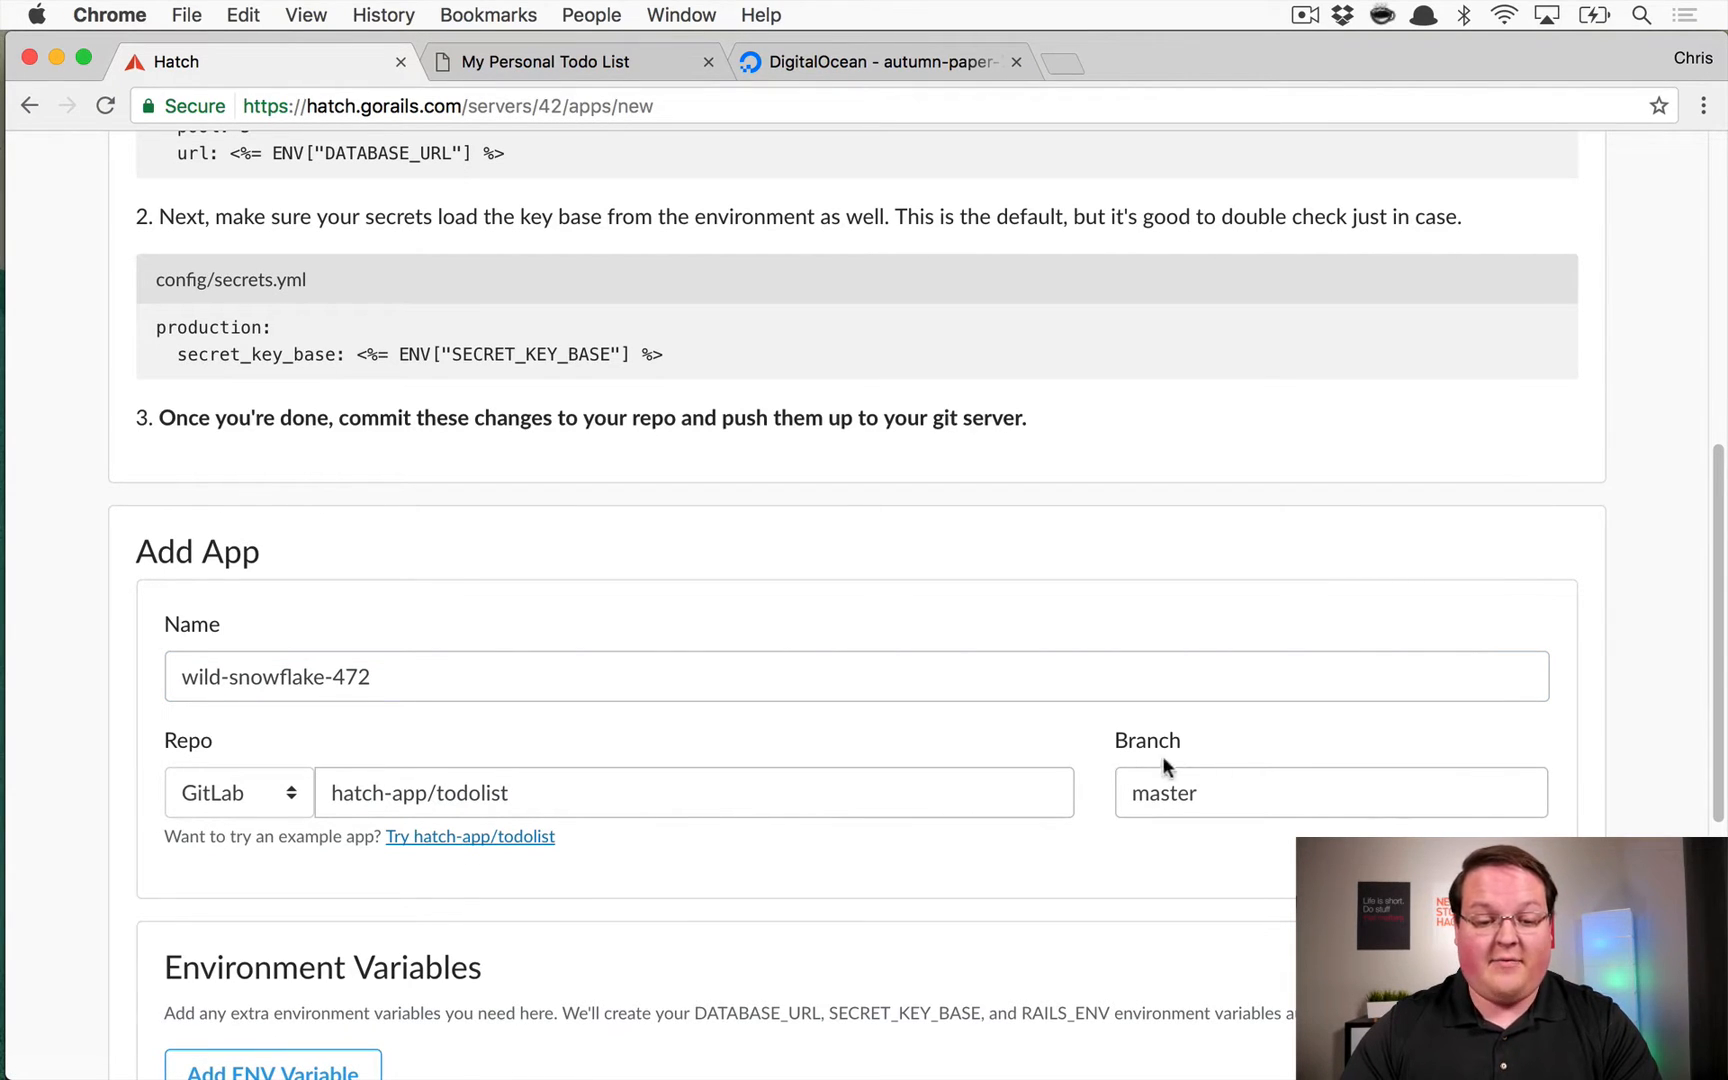
click(1330, 792)
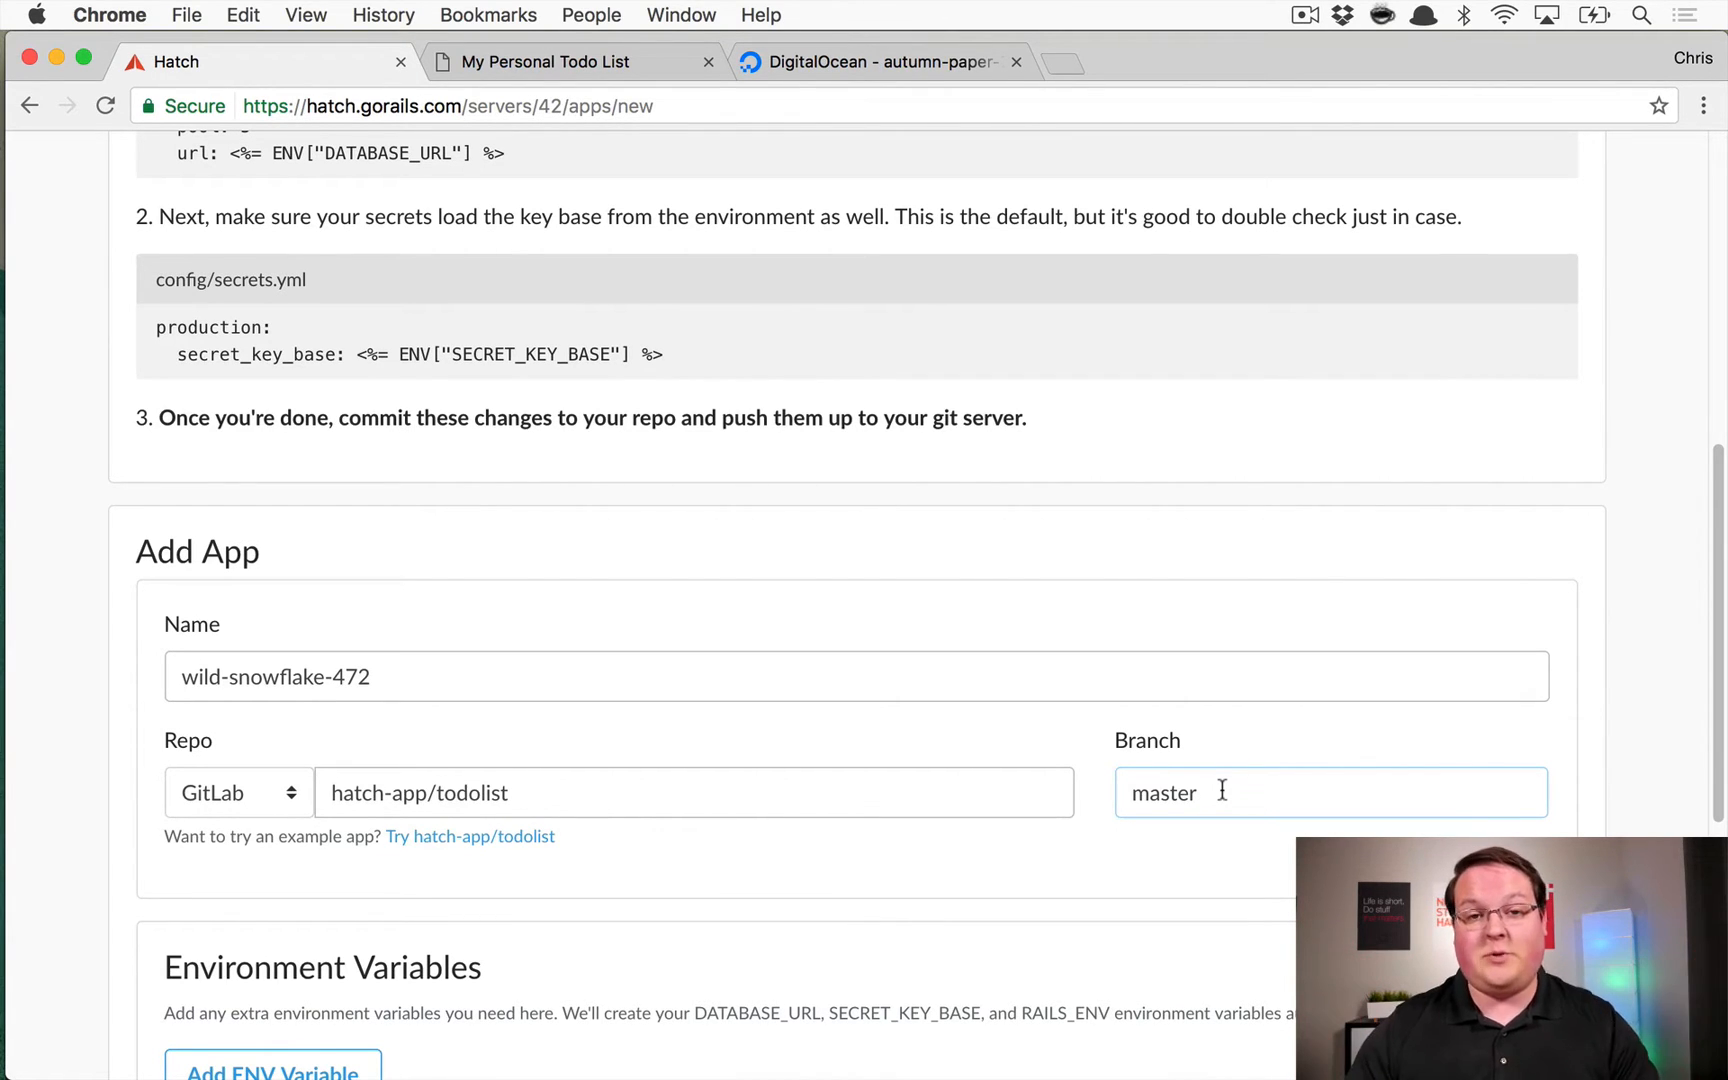
scroll(down, 3)
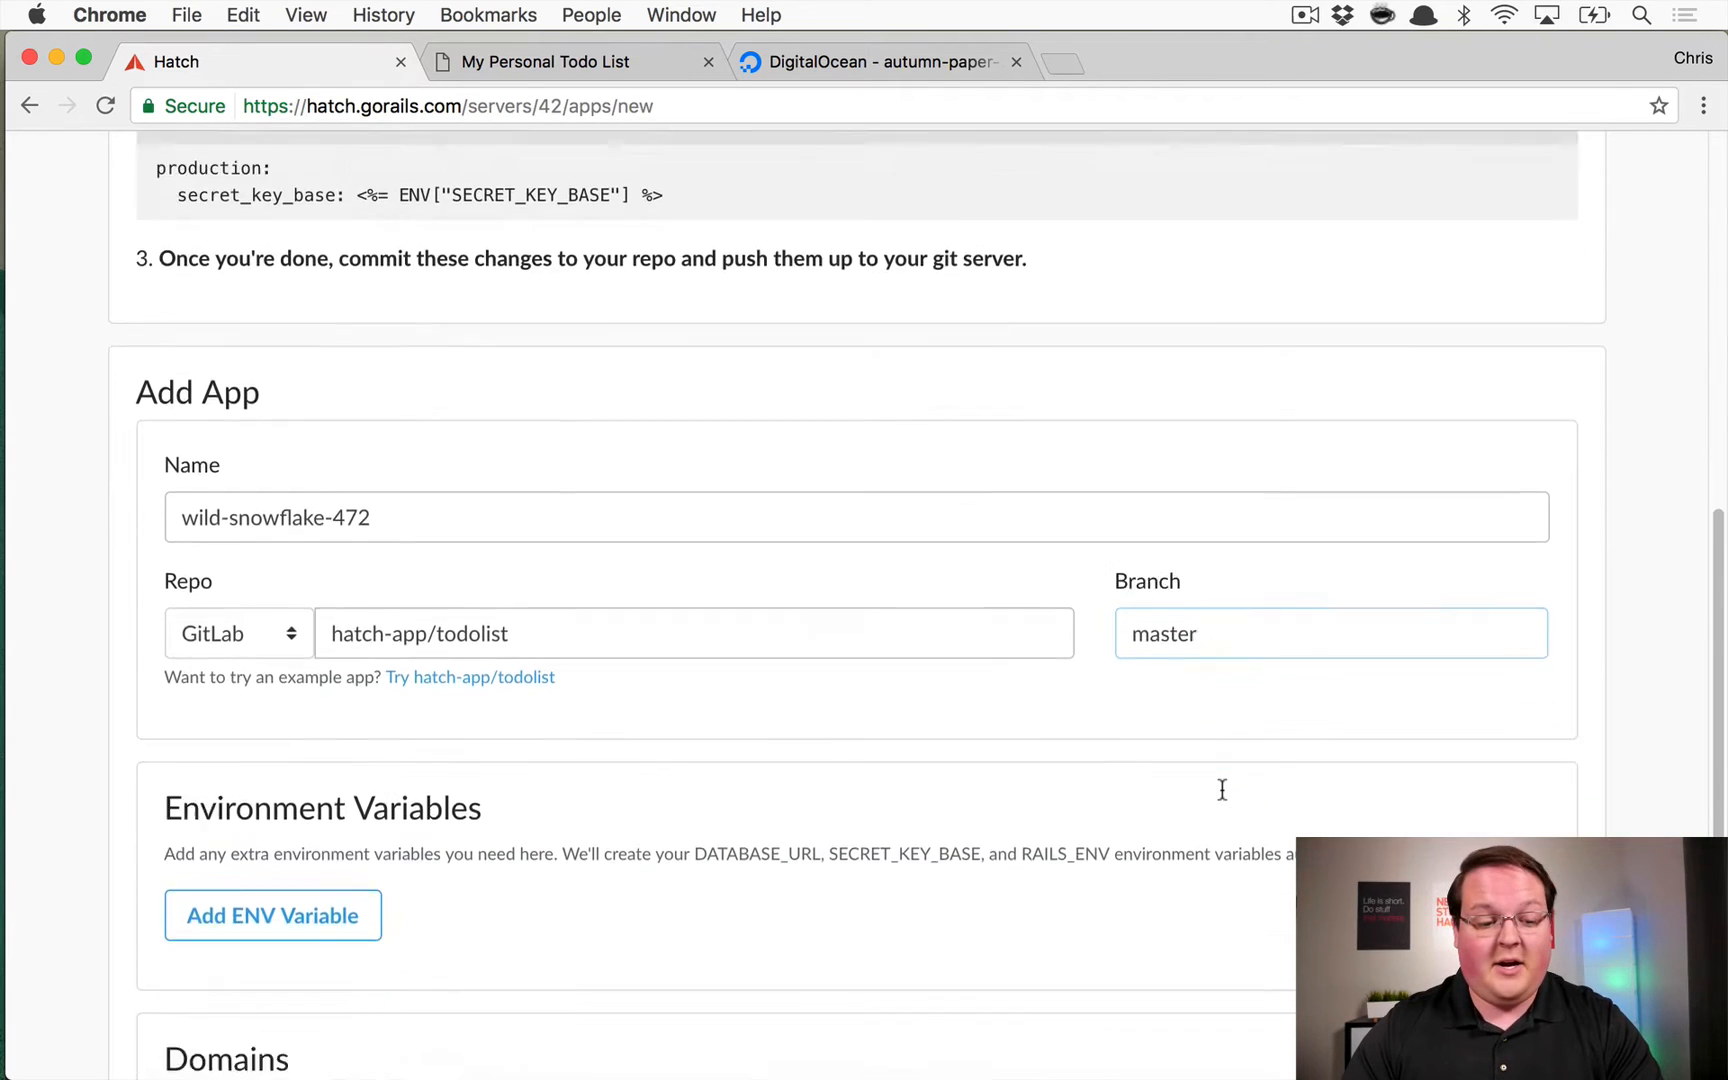
scroll(down, 3)
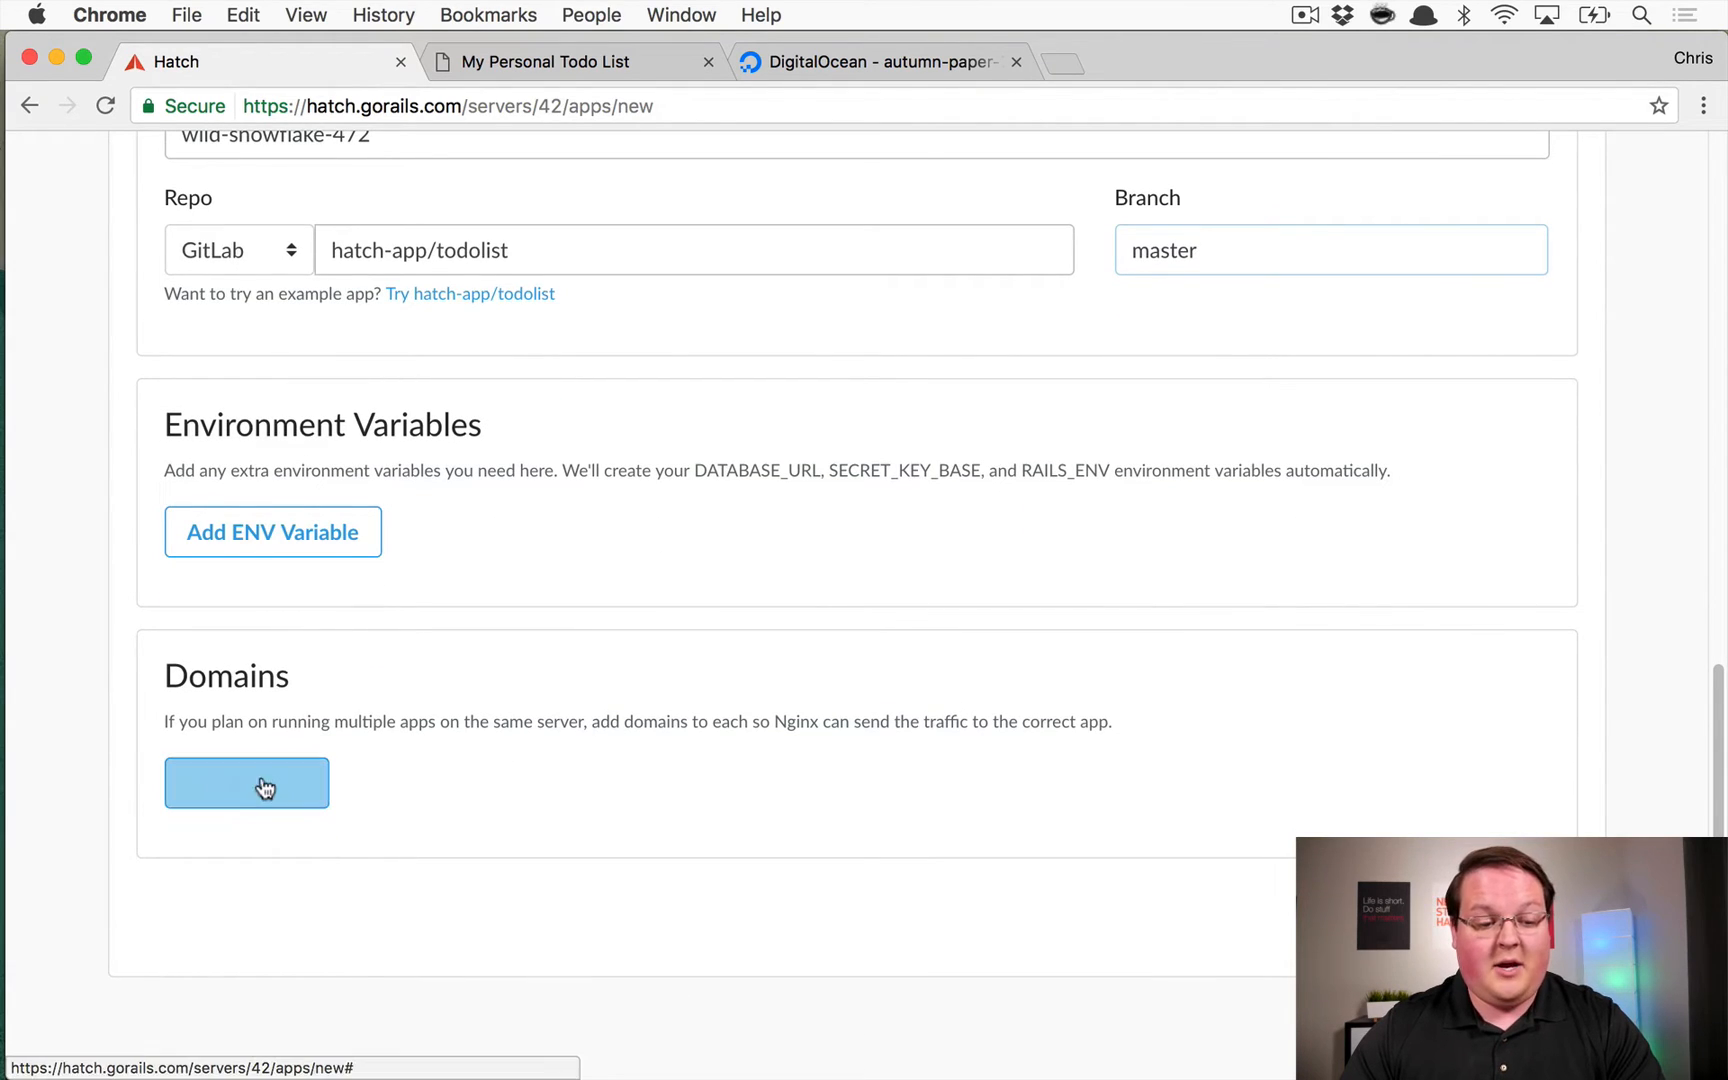
mouse_move(460, 822)
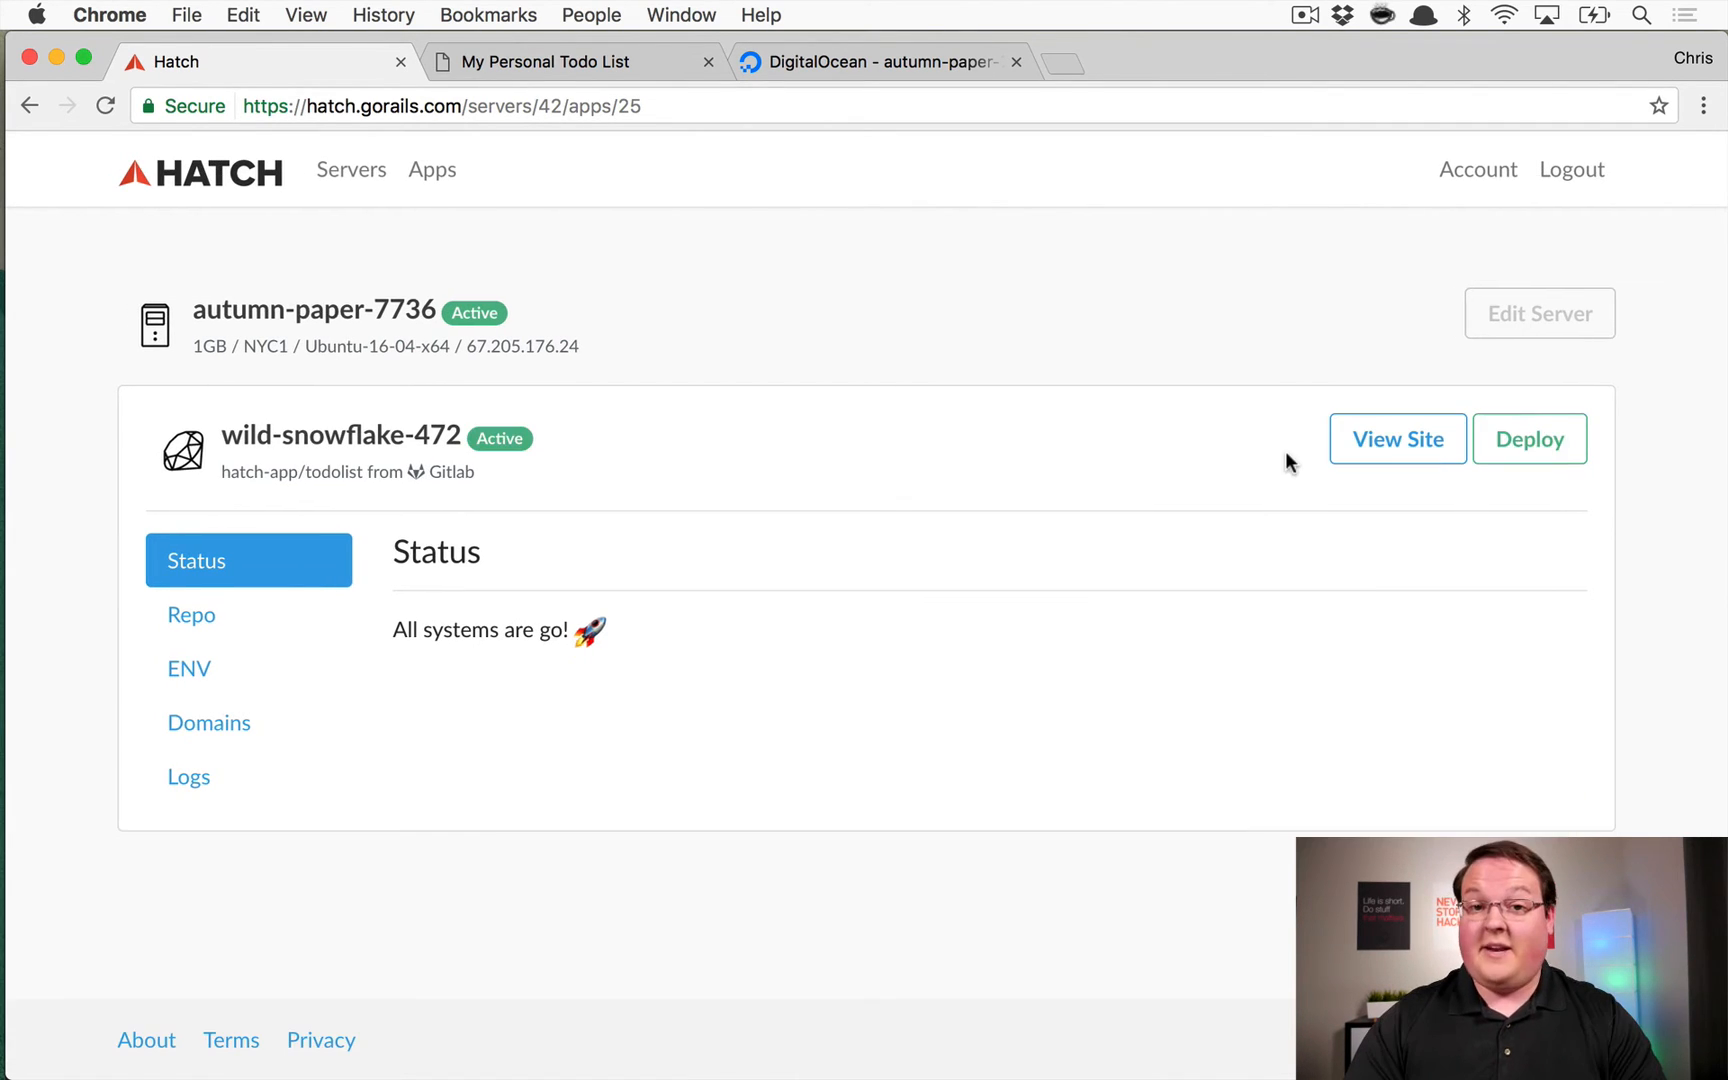
On the live site, add a 'Hello world!' todo to My Personal Todo List, then return to Hatch
click(562, 62)
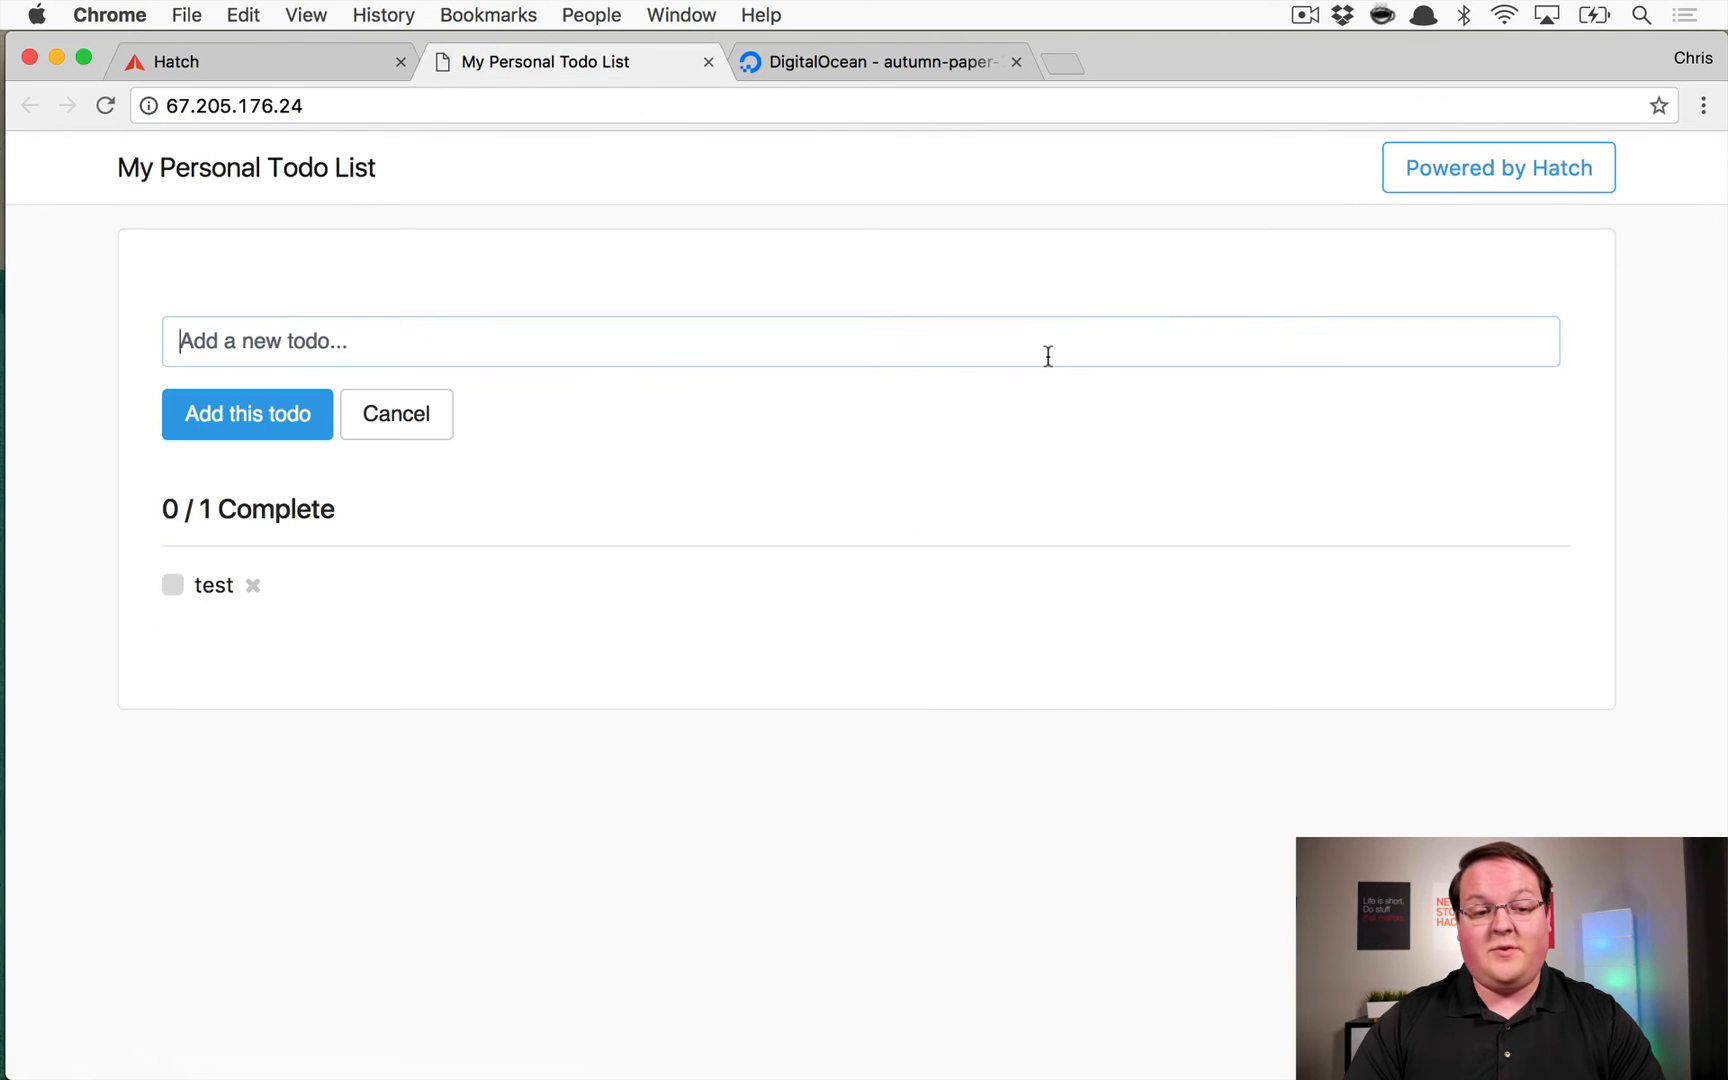
mouse_move(1036, 414)
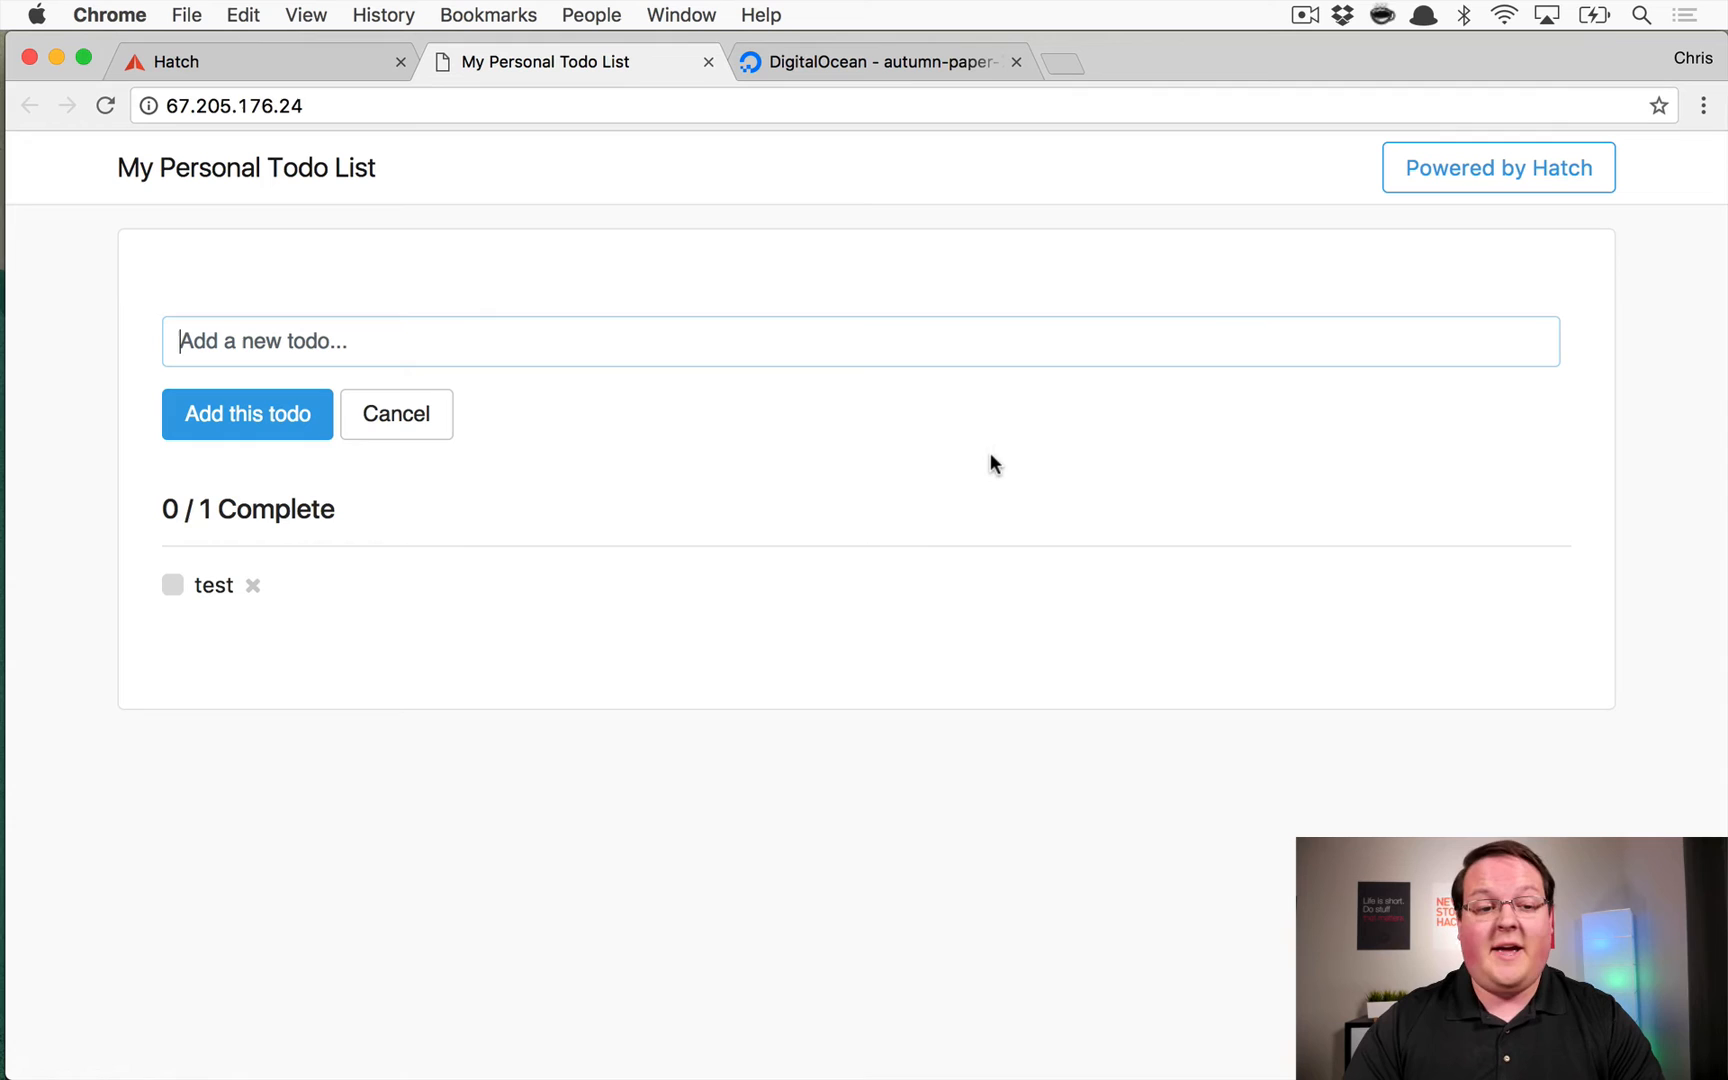
mouse_move(1064, 498)
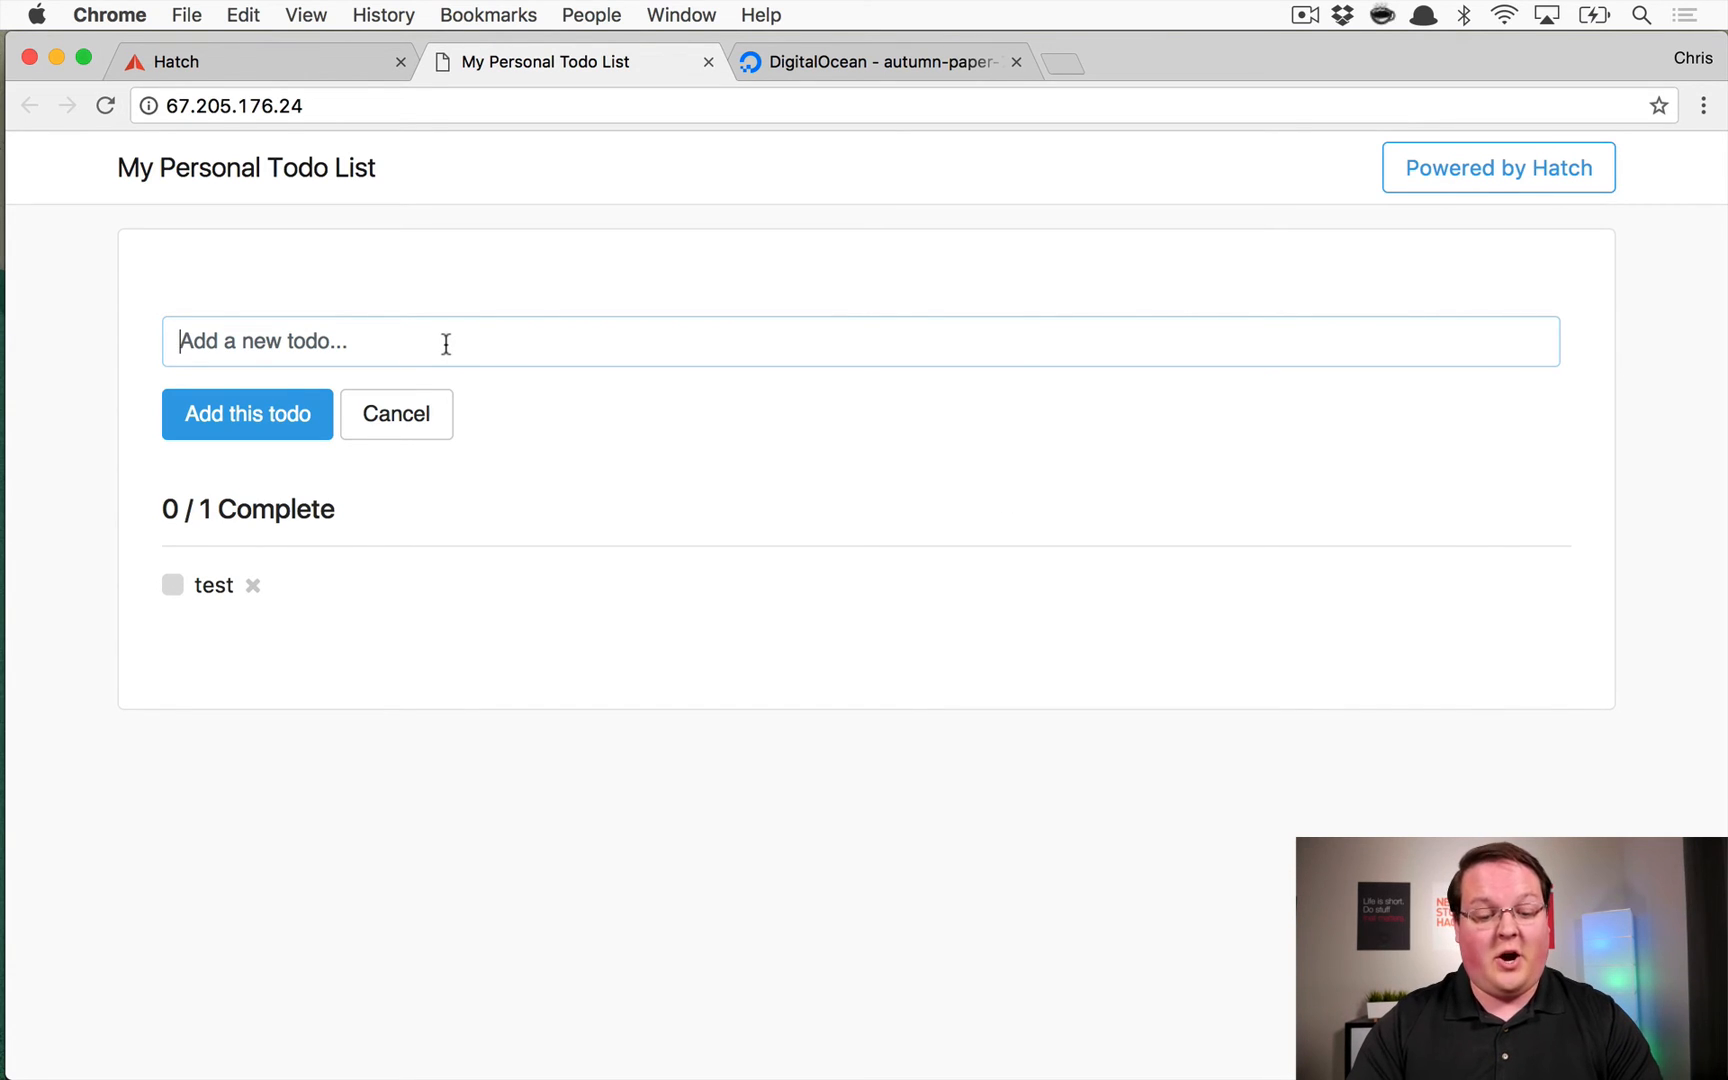
text(Hello world)
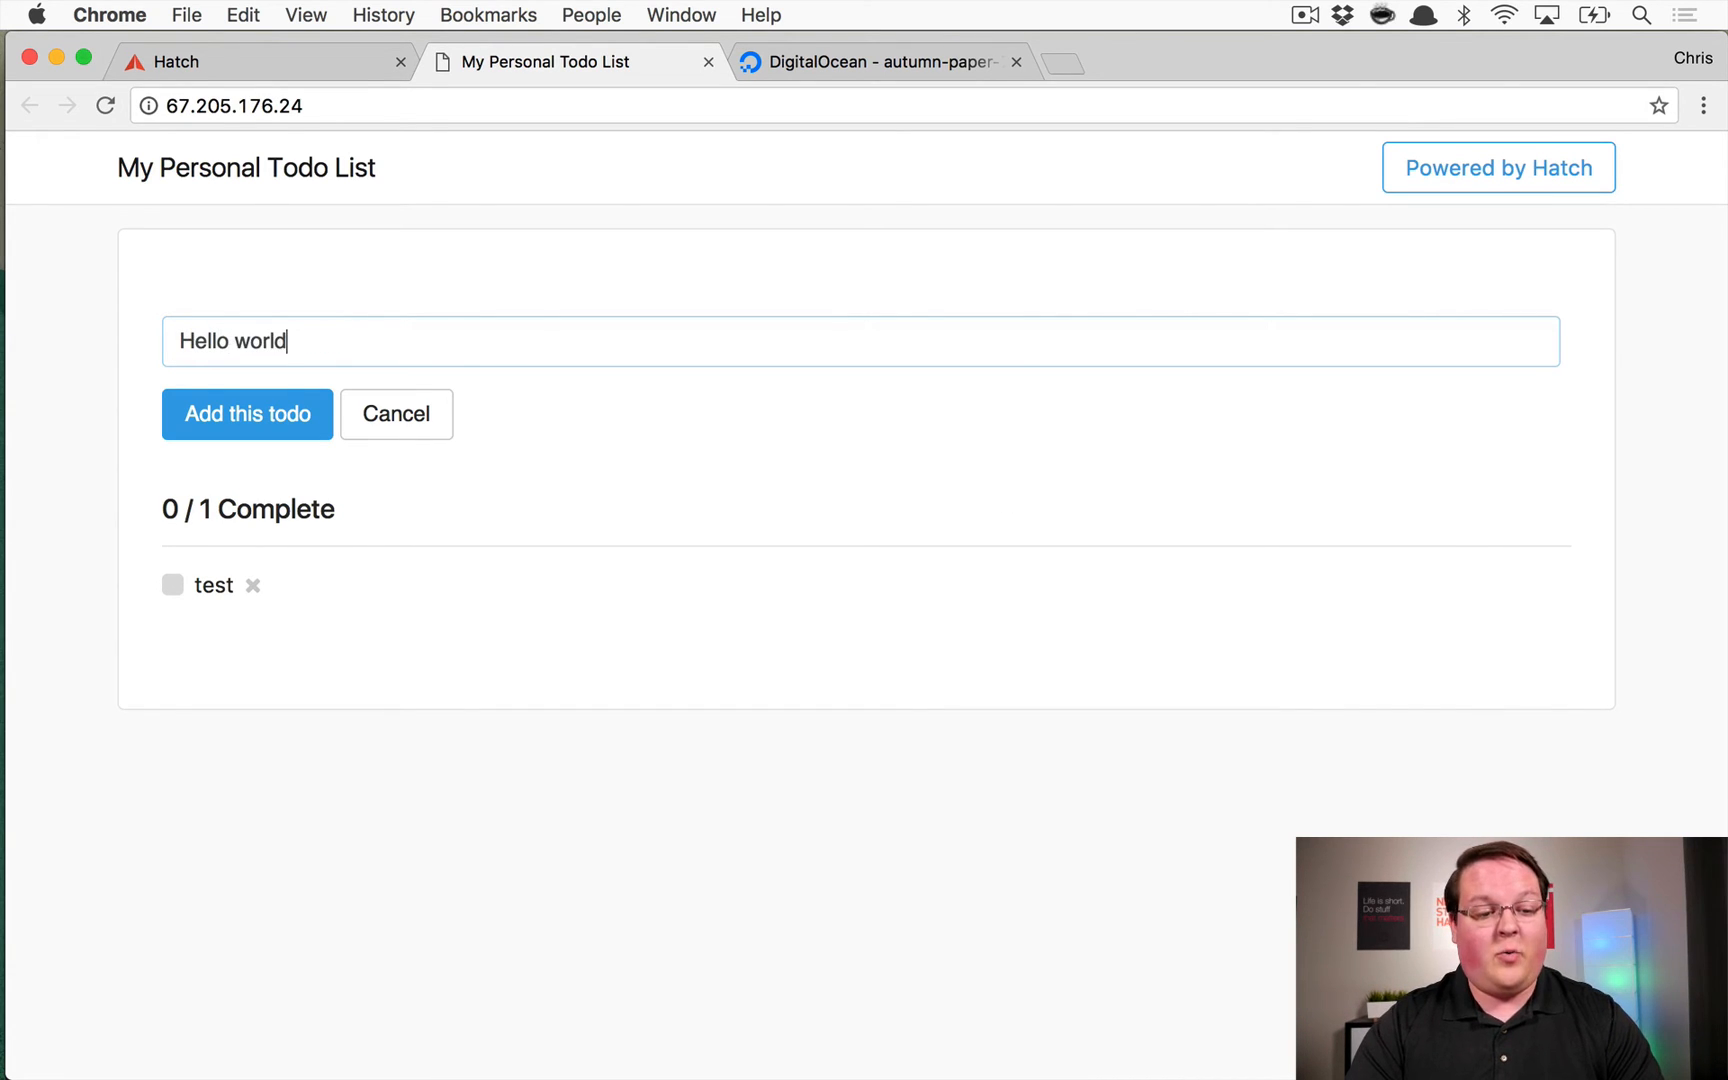
click(246, 414)
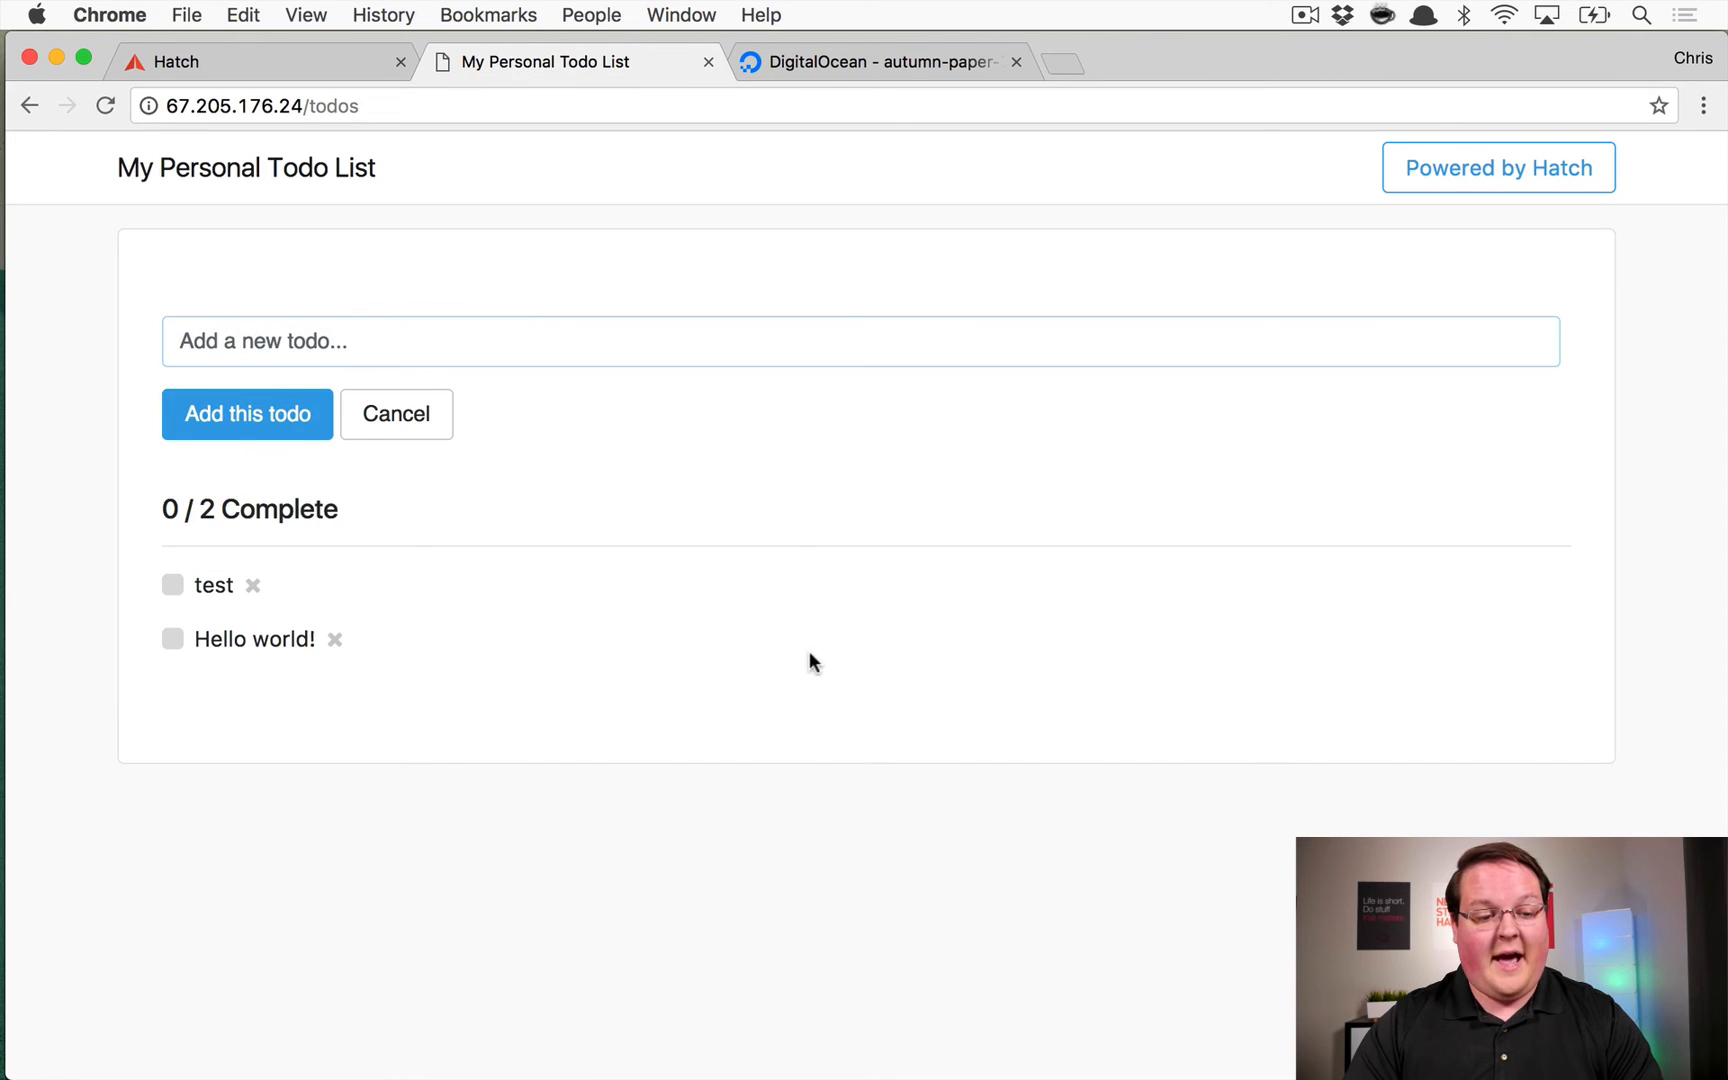
click(172, 640)
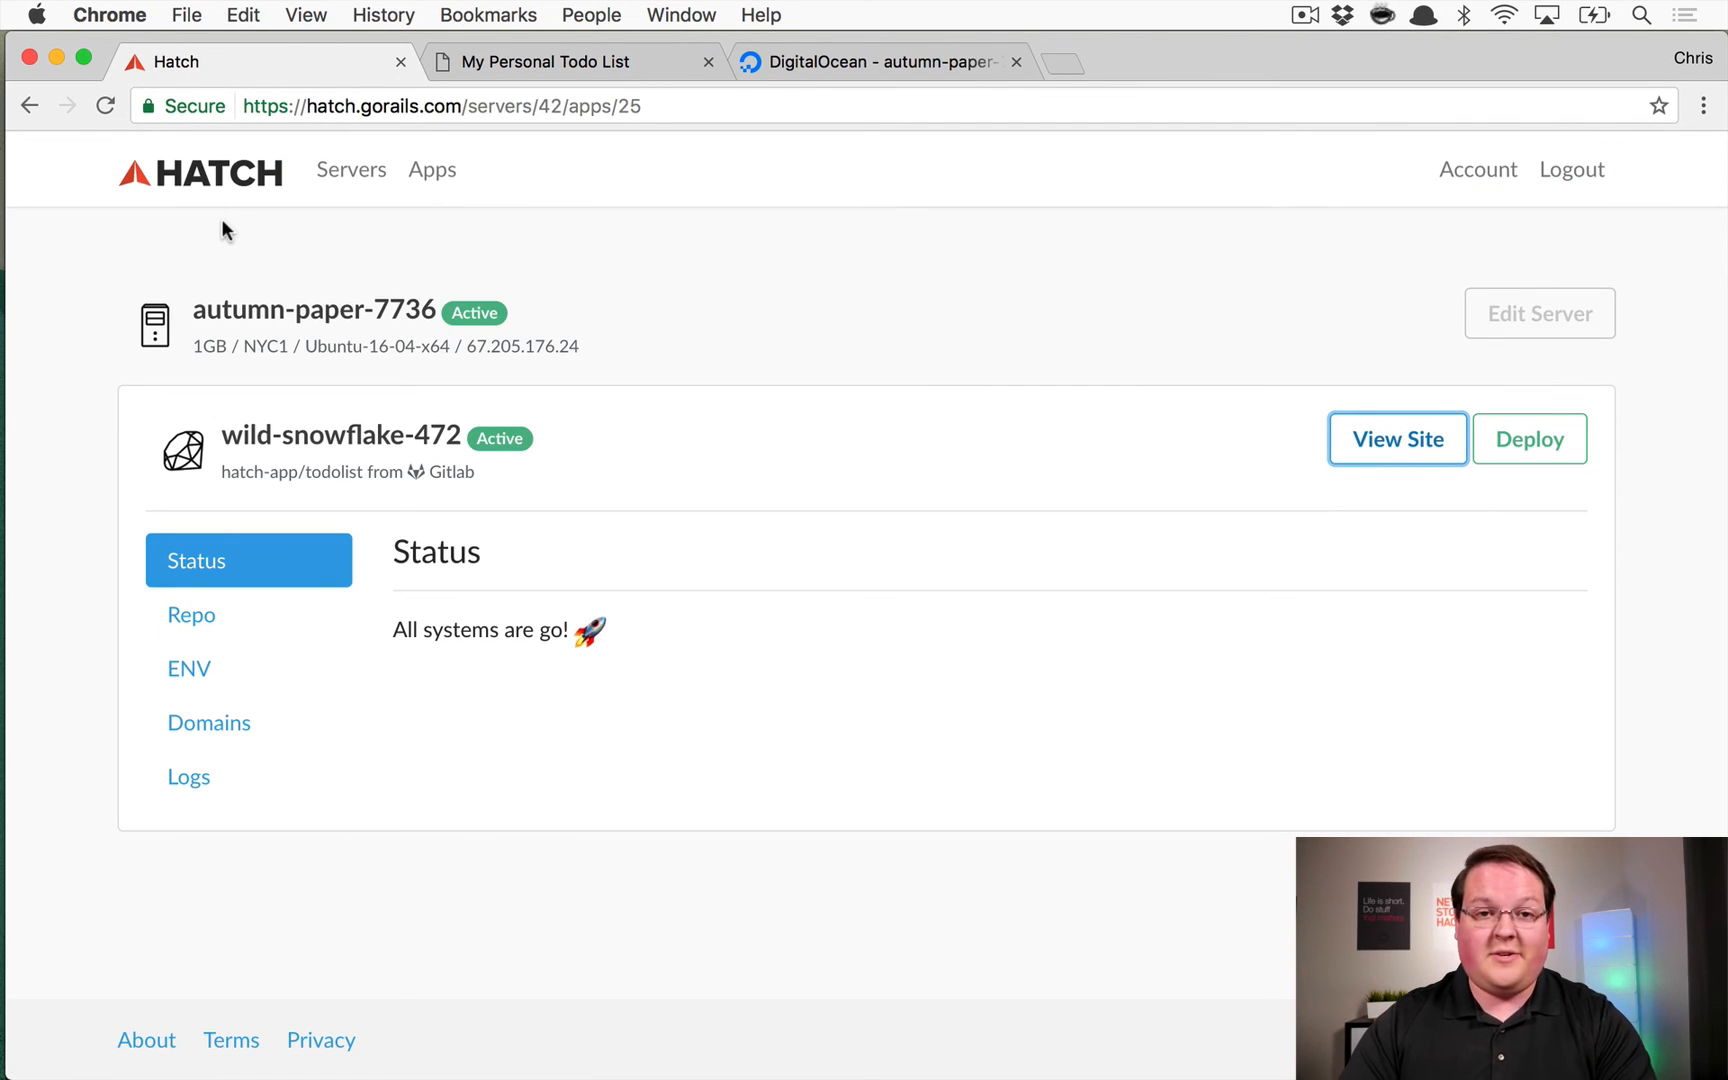
Review wild-snowflake-472's repository settings and master branch, then switch to the DigitalOcean droplet page
click(190, 614)
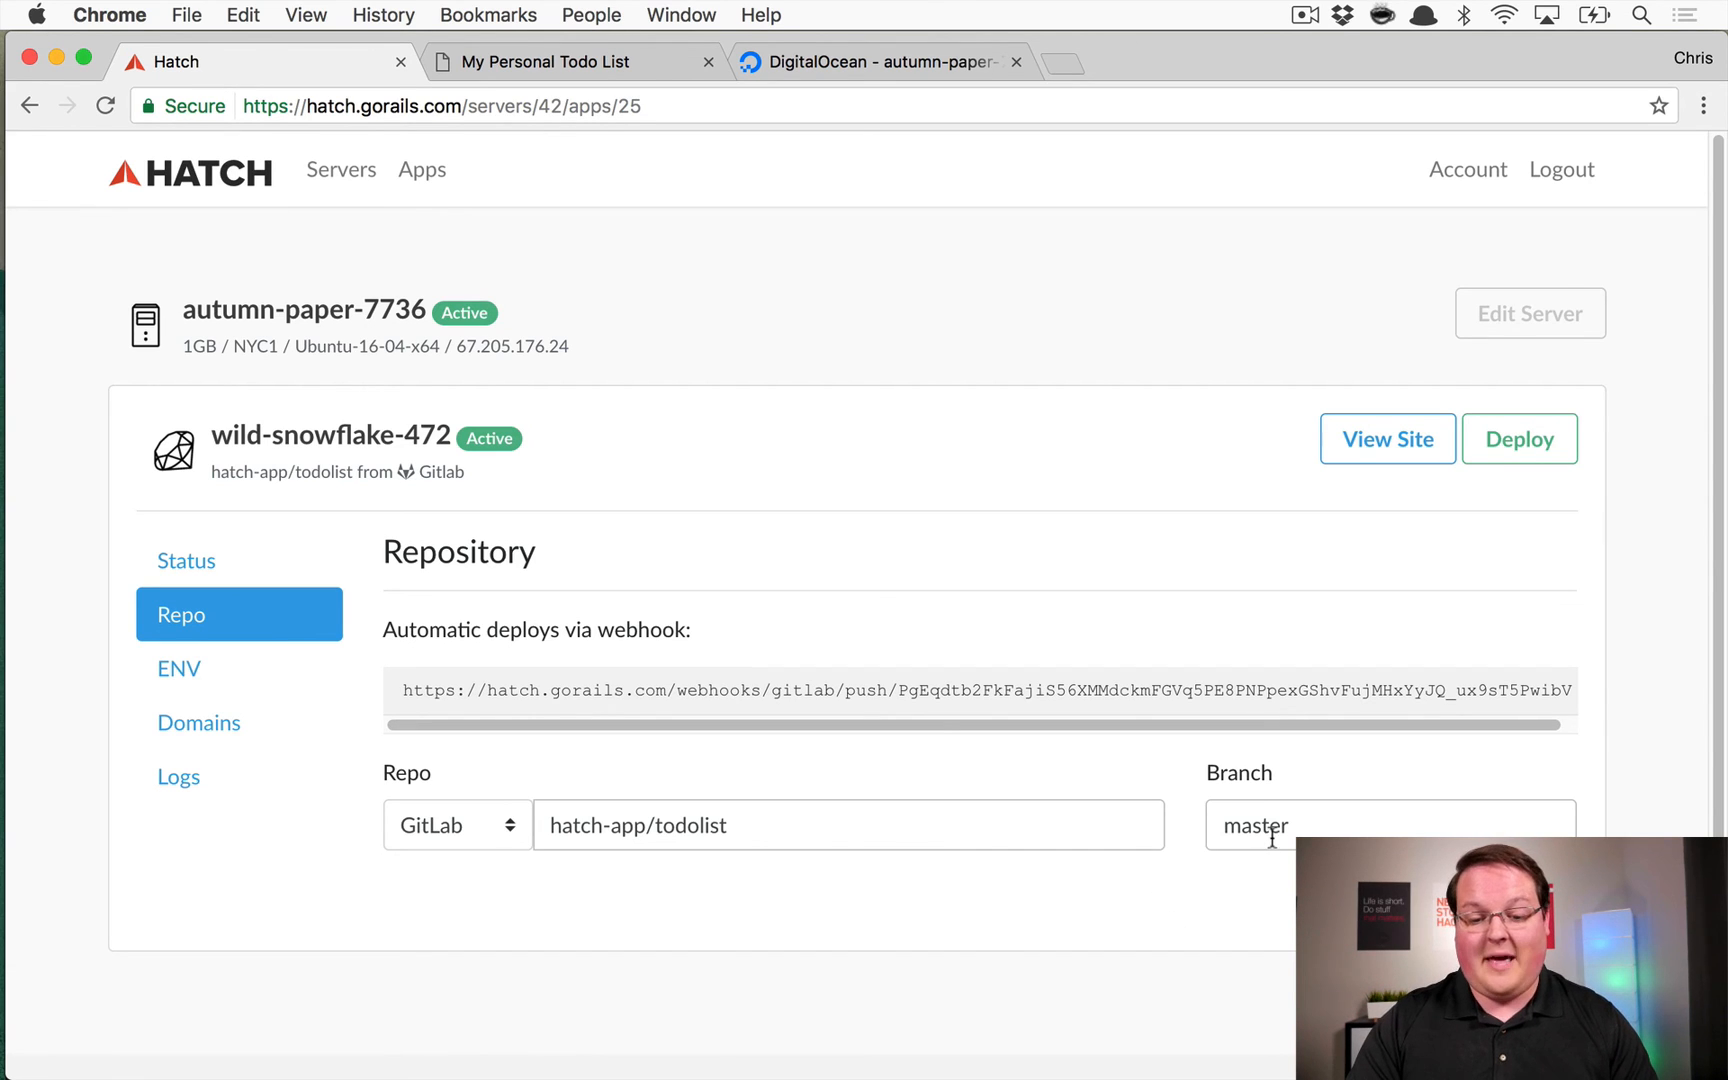
double_click(1250, 826)
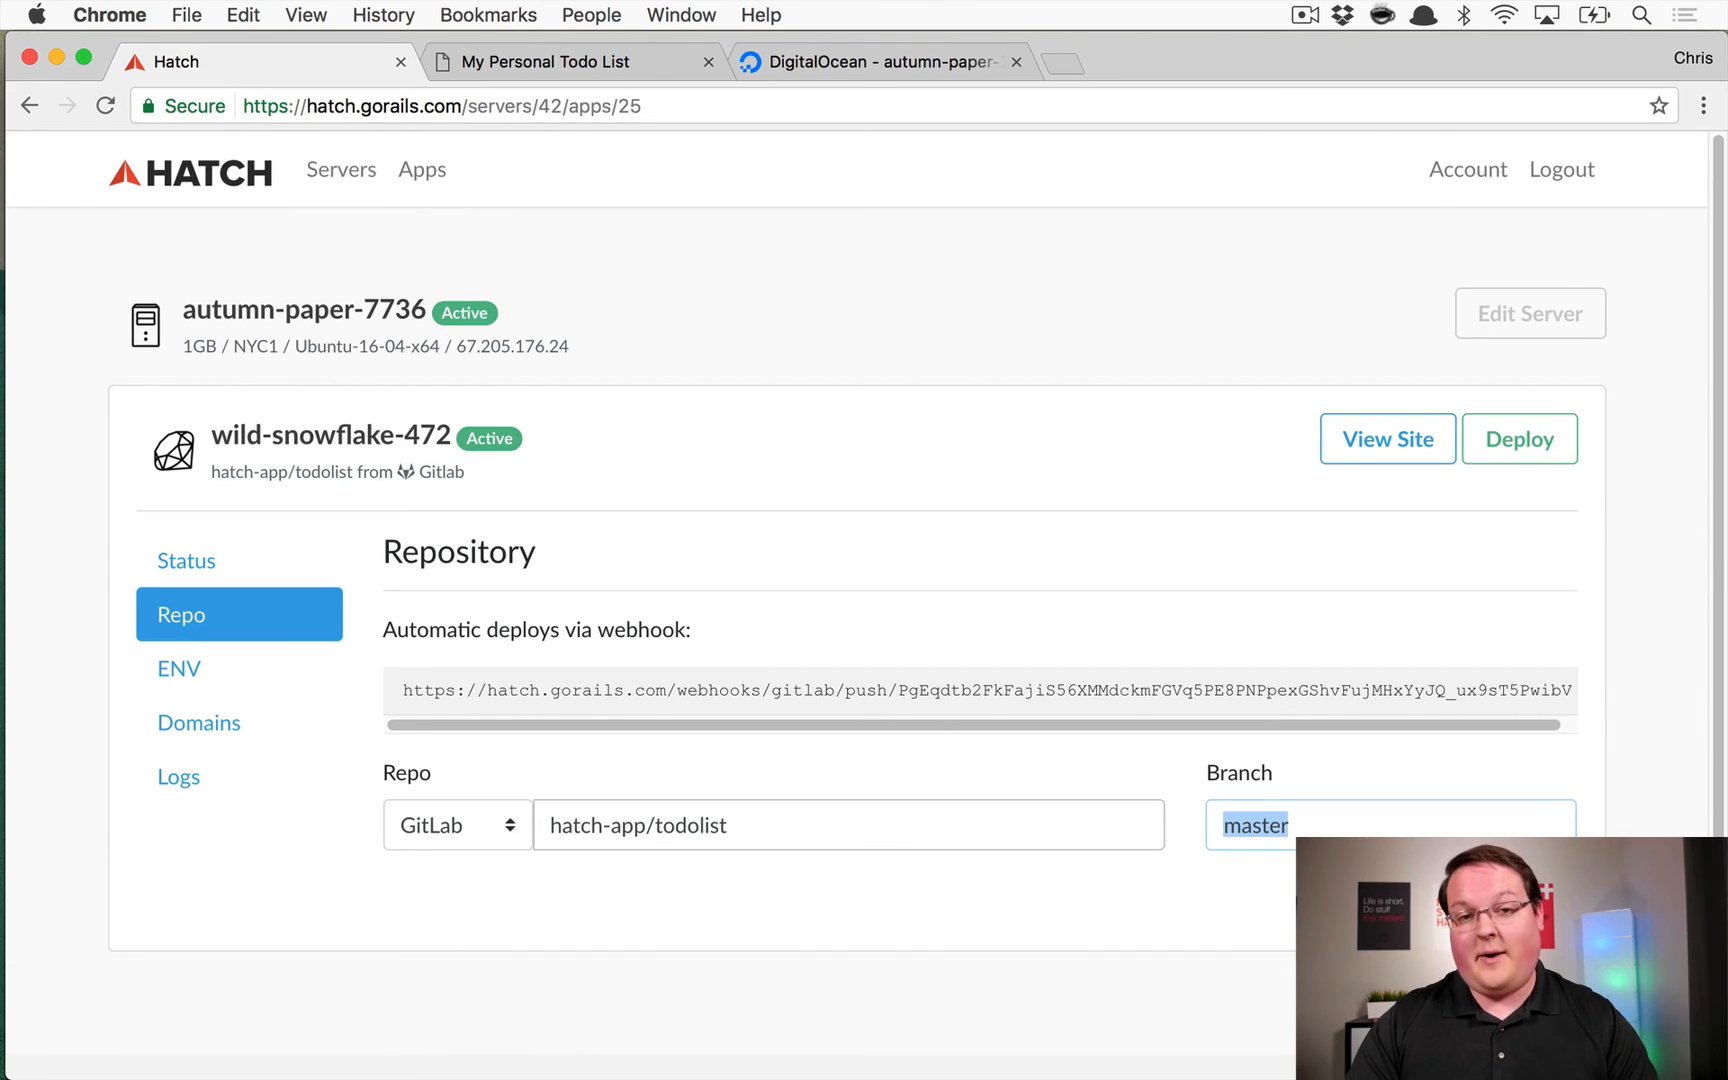
mouse_move(1144, 898)
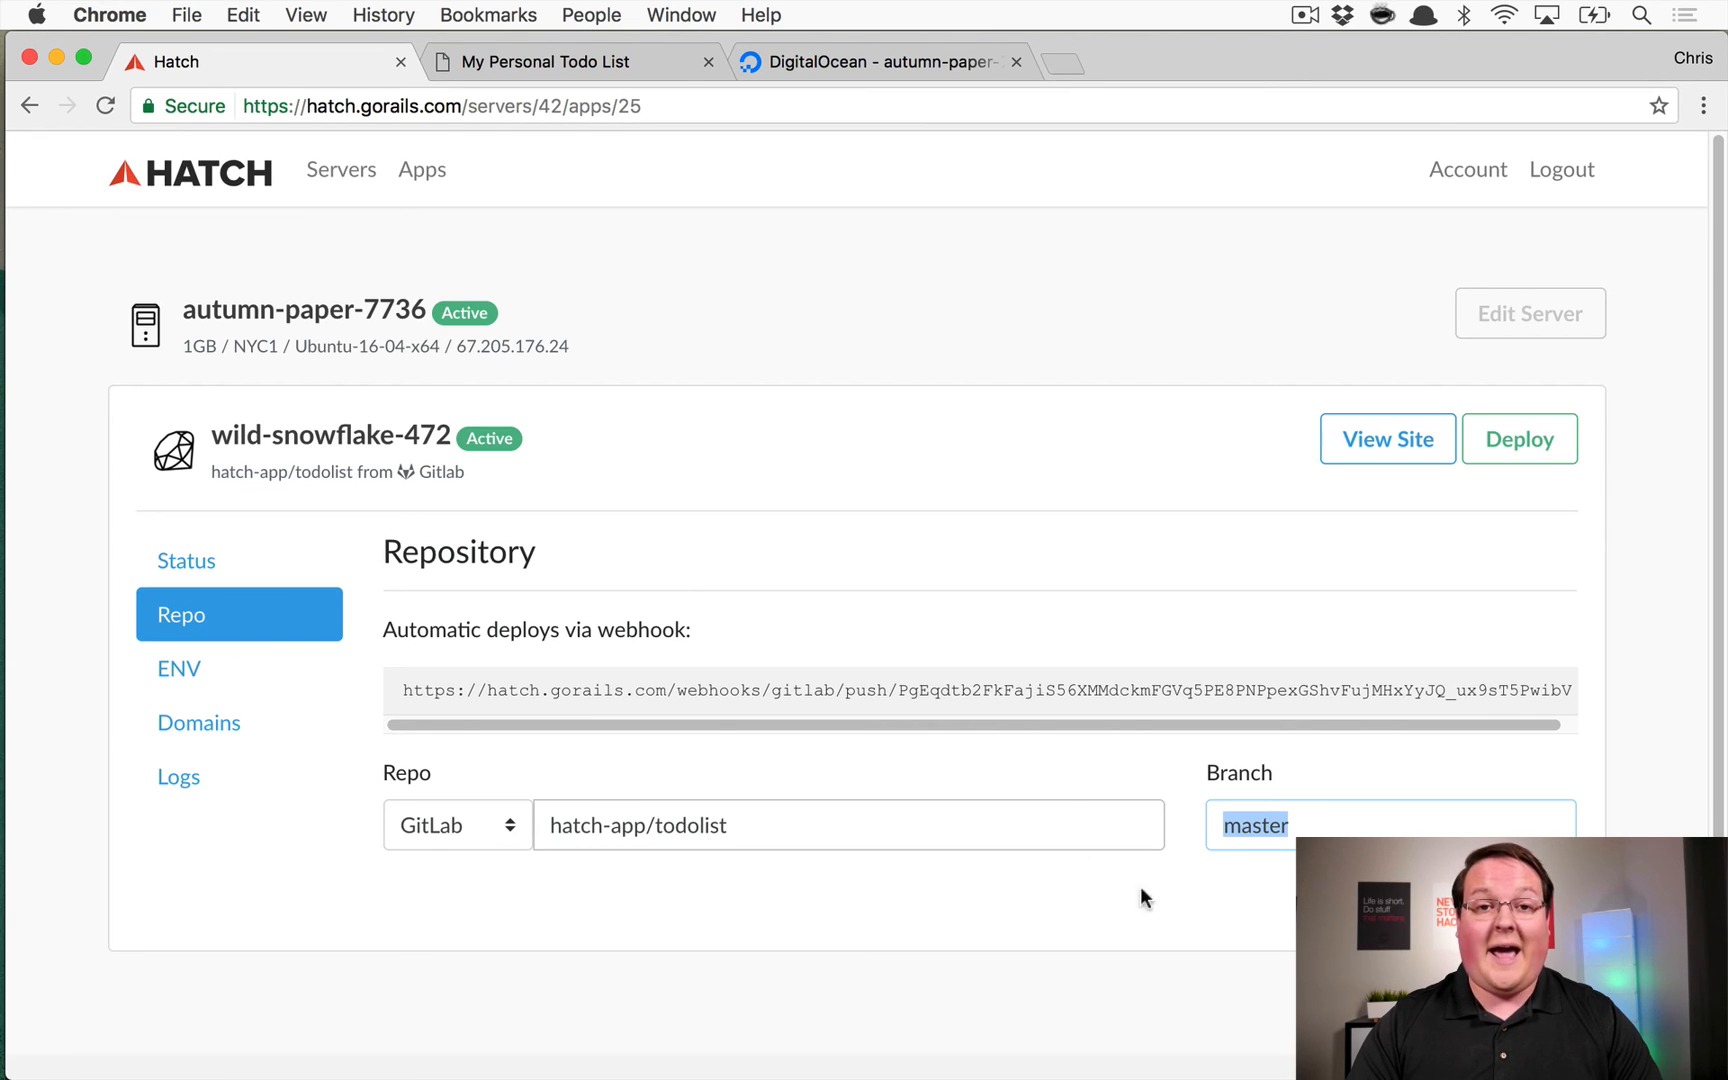
mouse_move(1006, 646)
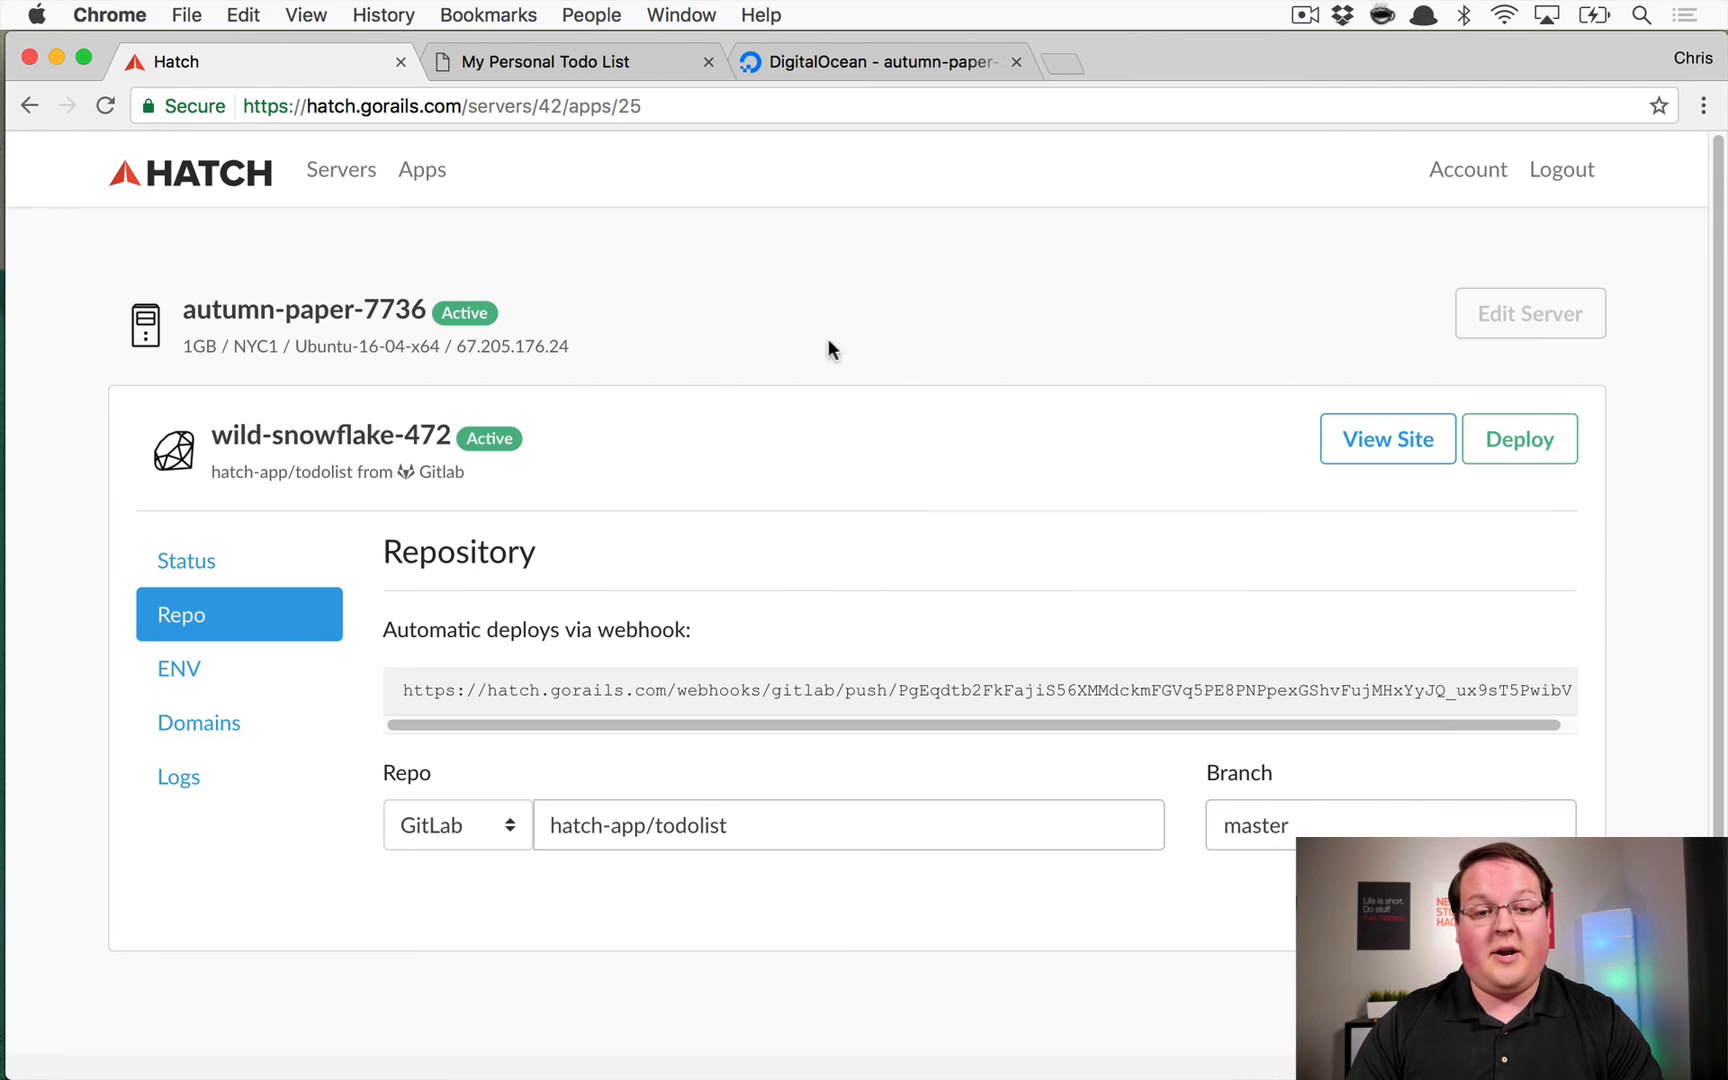
click(870, 62)
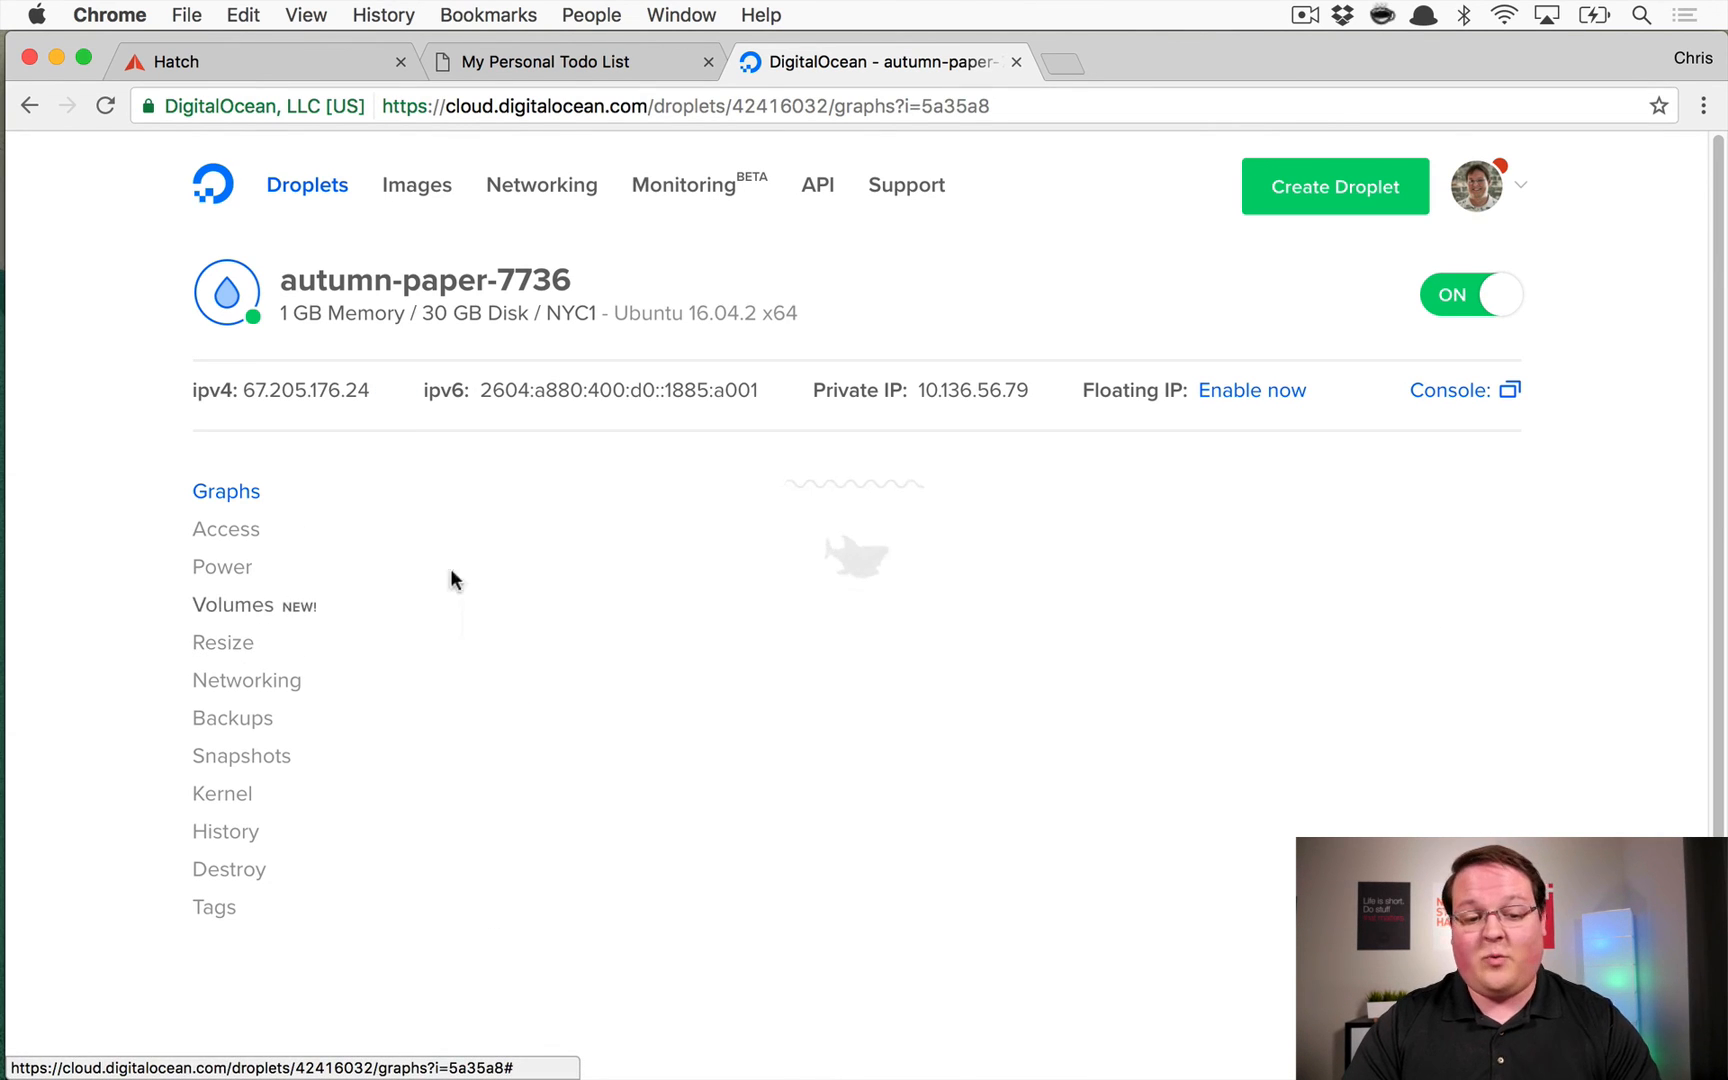
Look over the autumn-paper-7736 droplet's resize plans, then return to the Hatch repository page
click(222, 642)
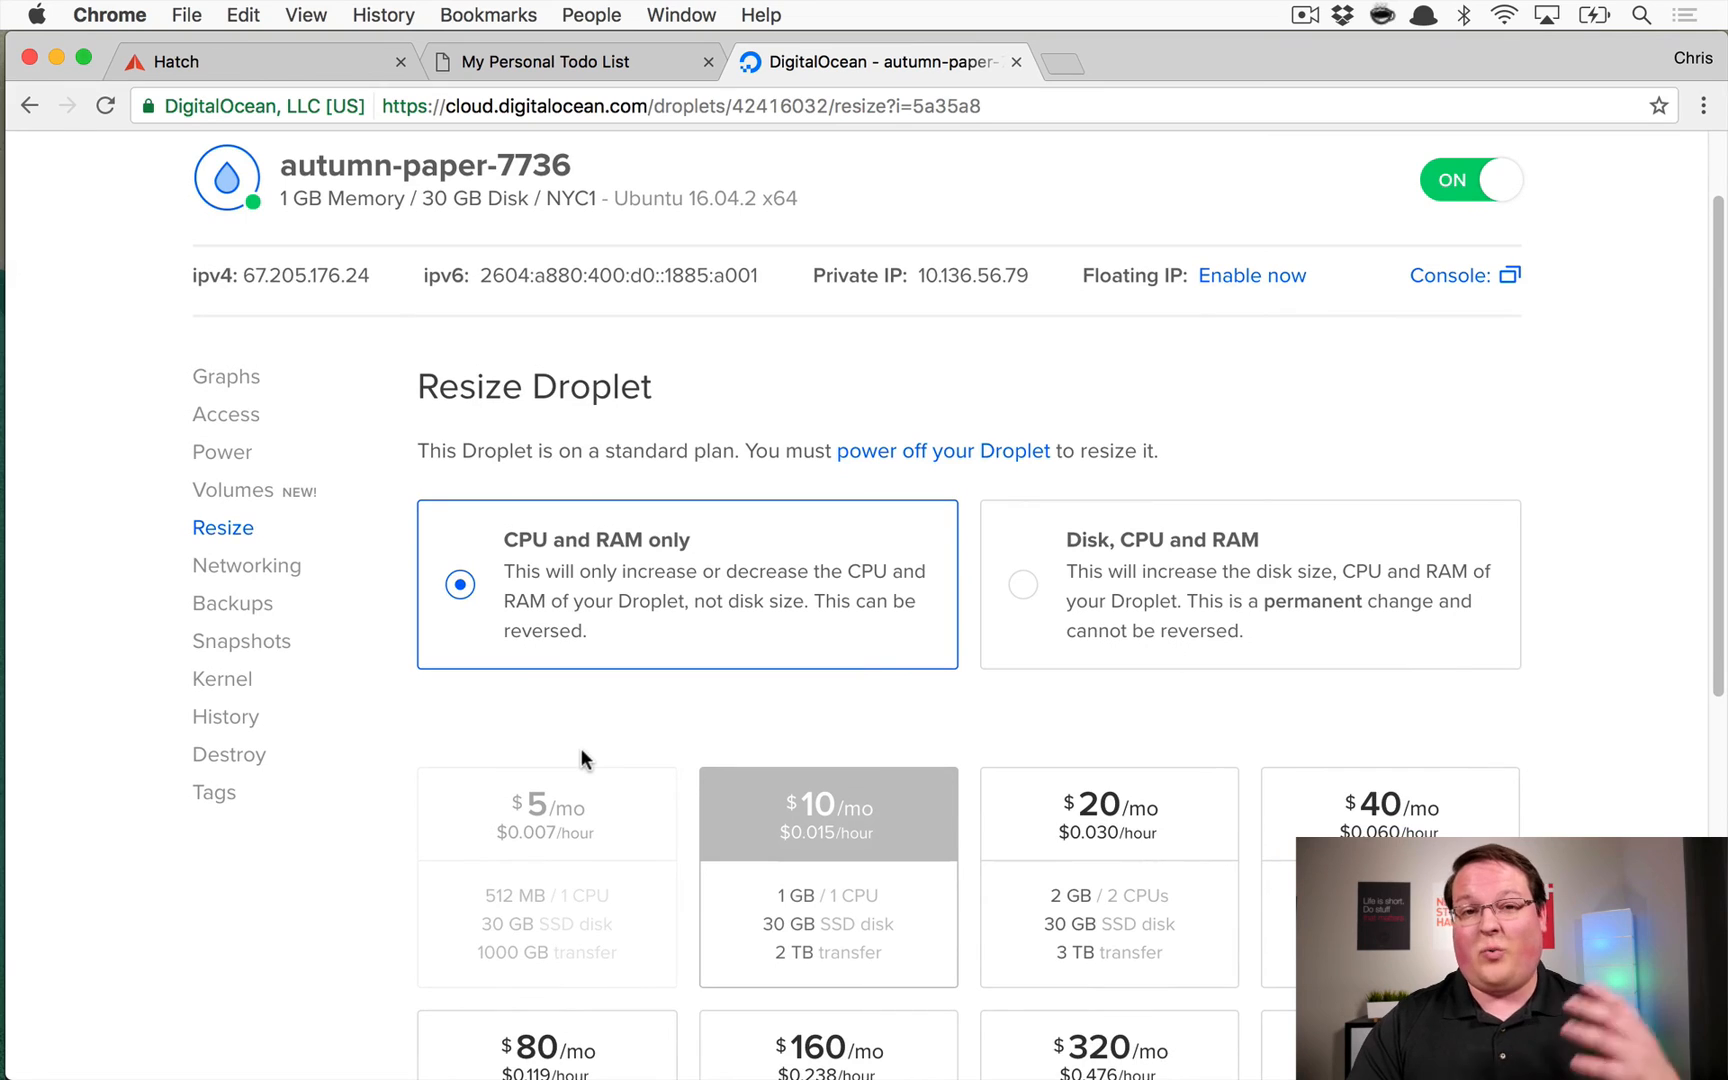
mouse_move(596, 798)
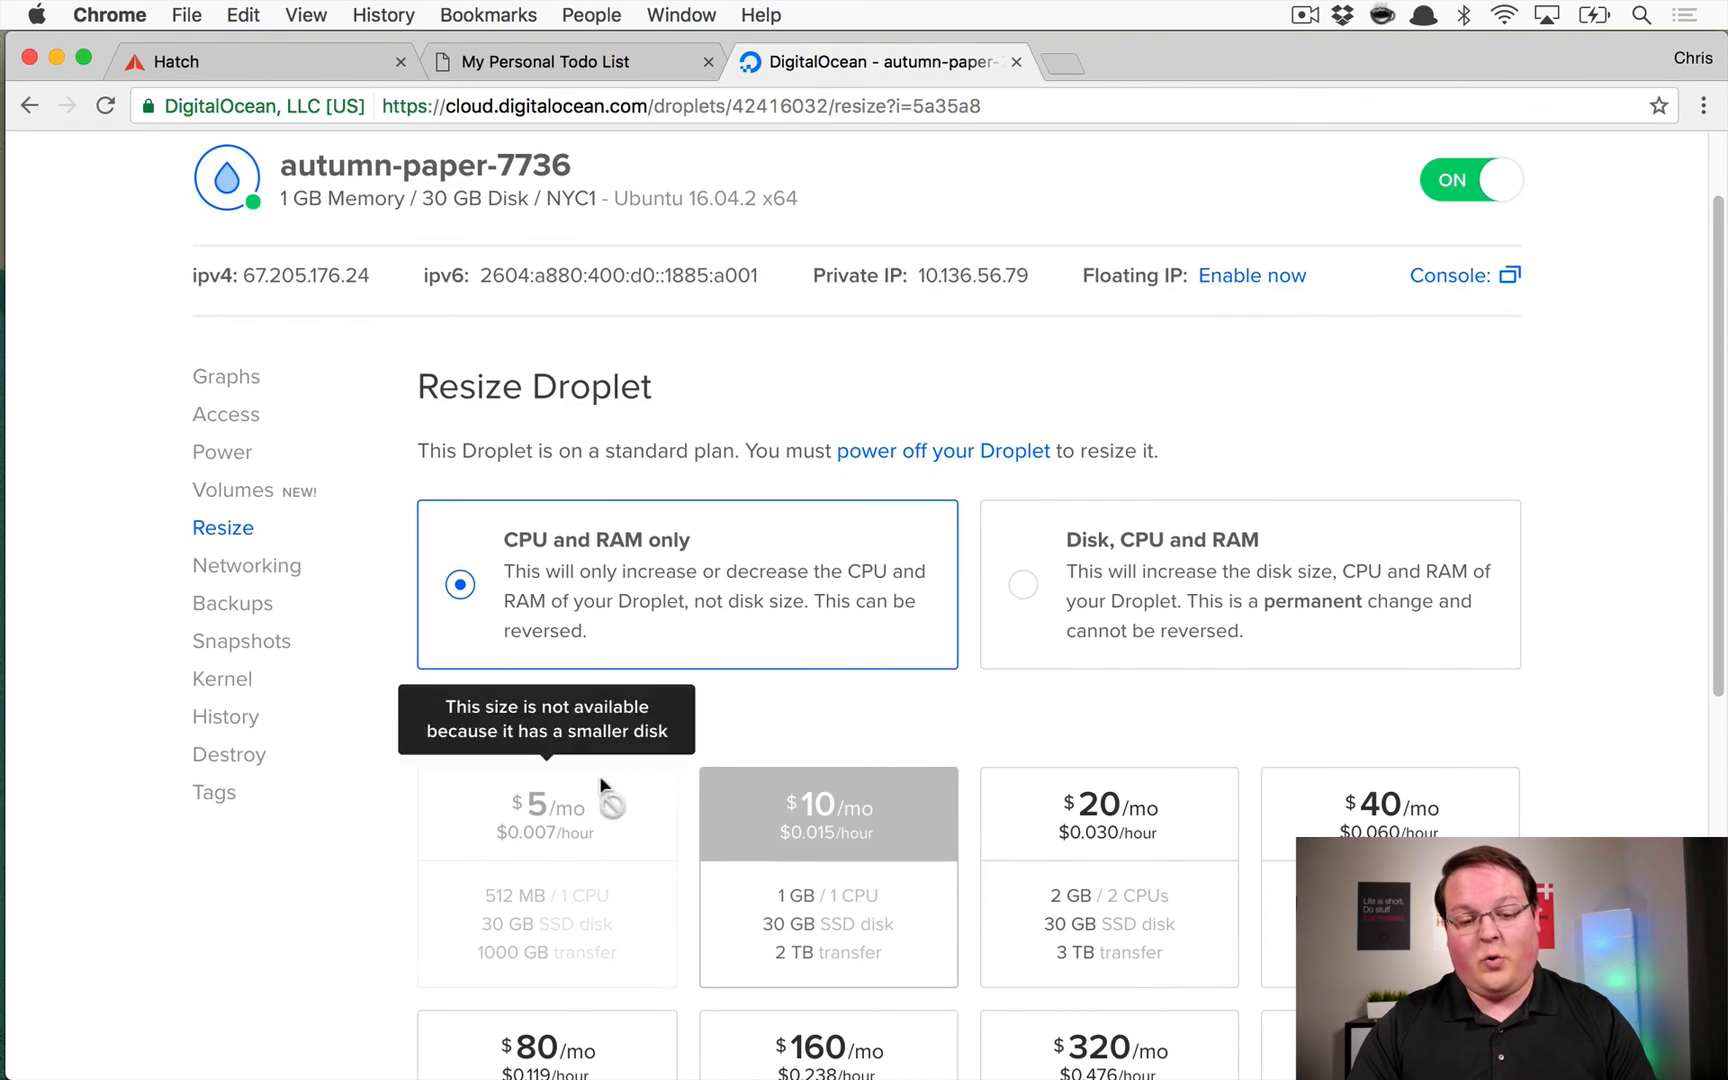
mouse_move(1108, 834)
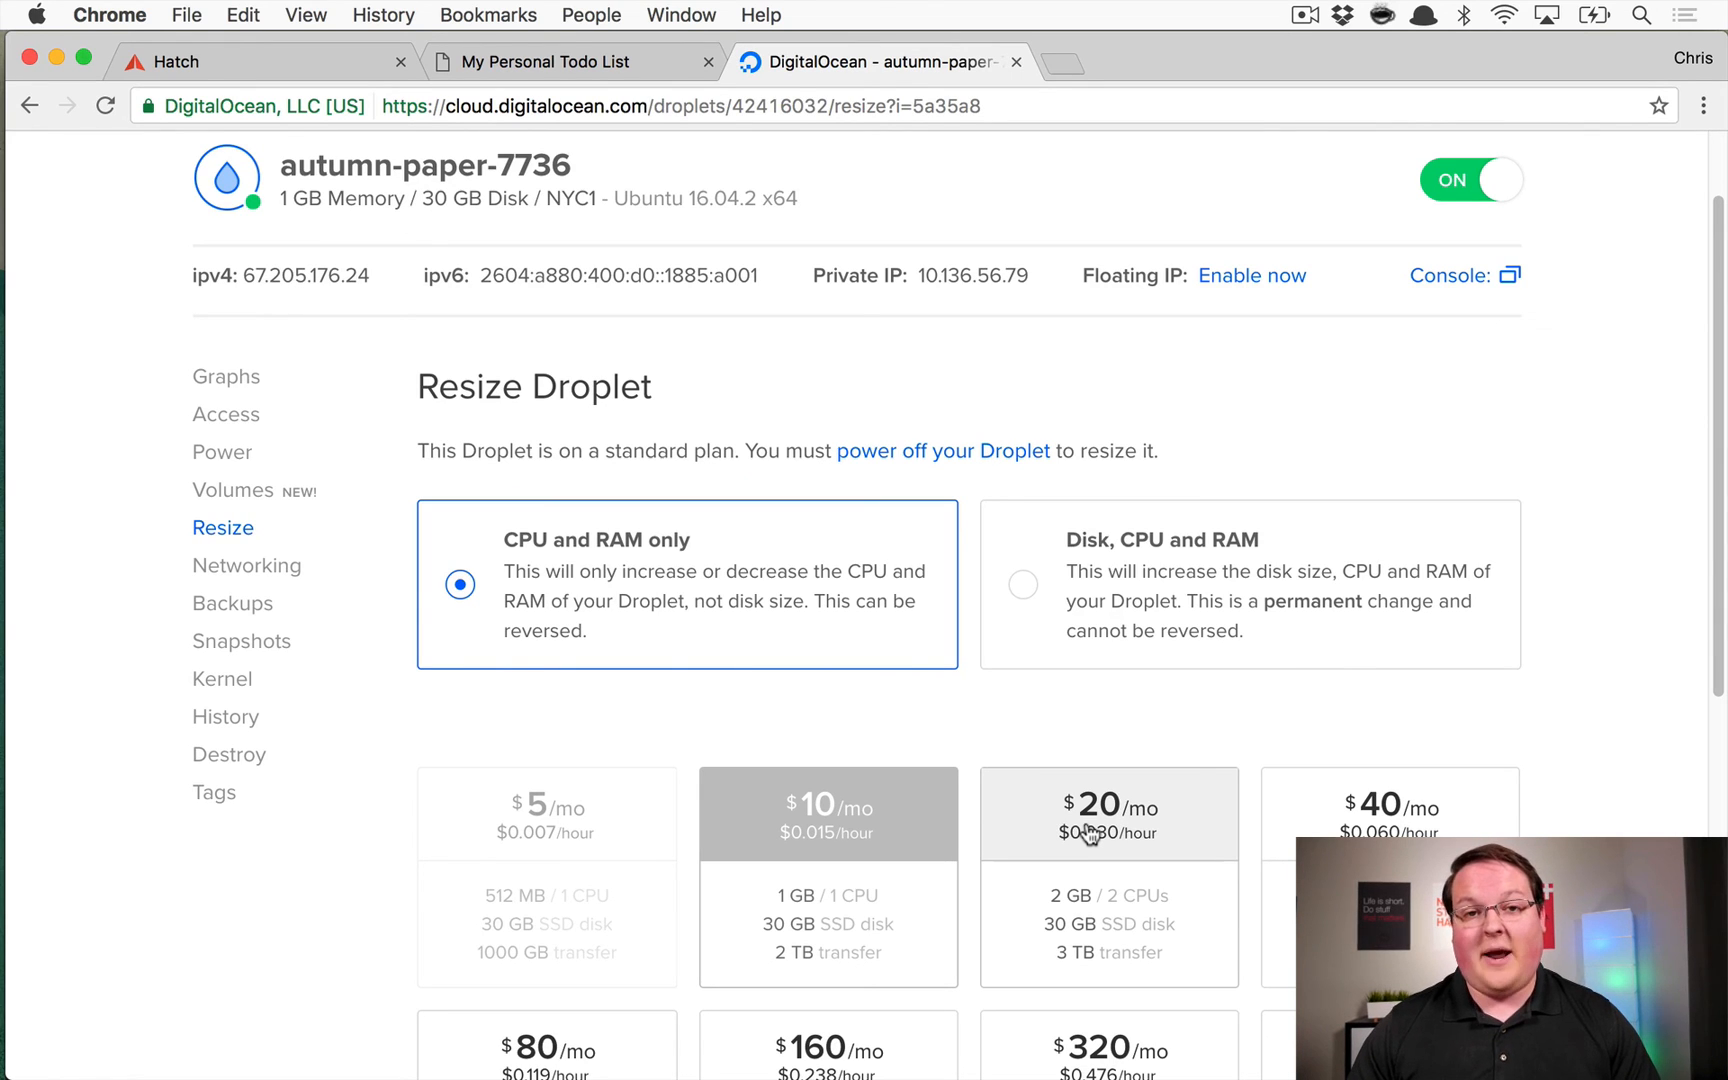
click(170, 60)
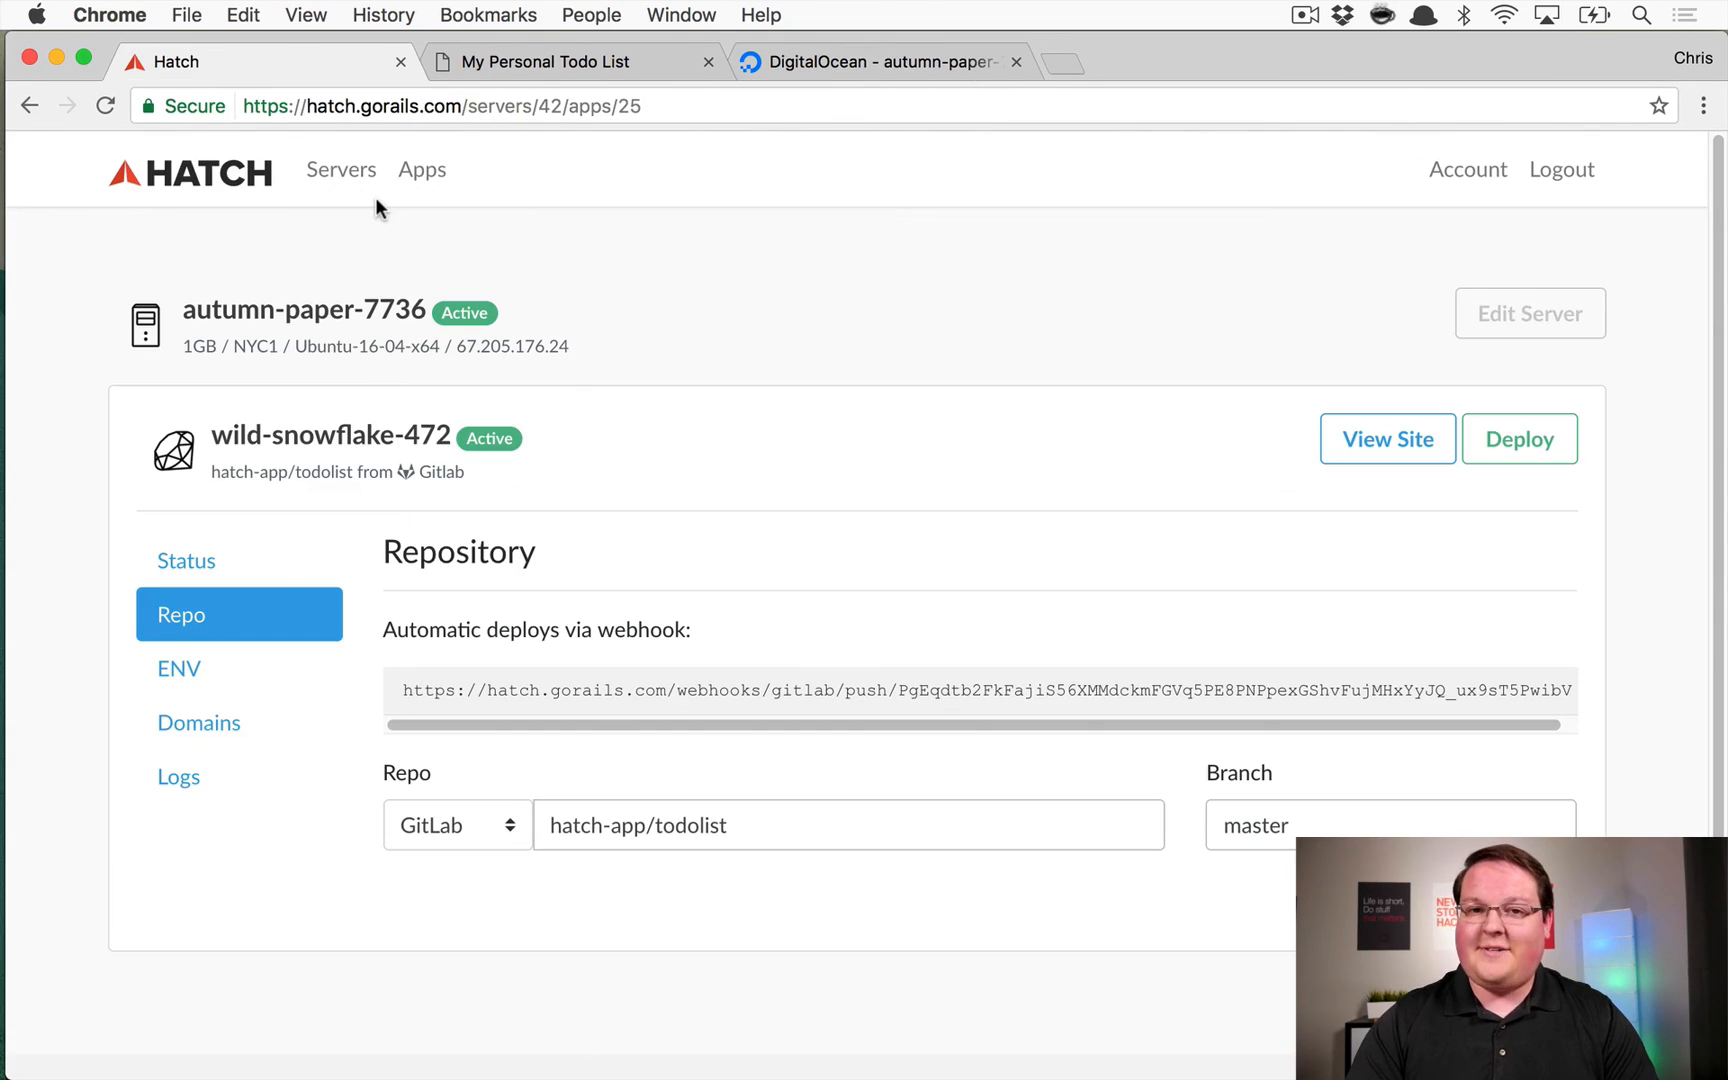